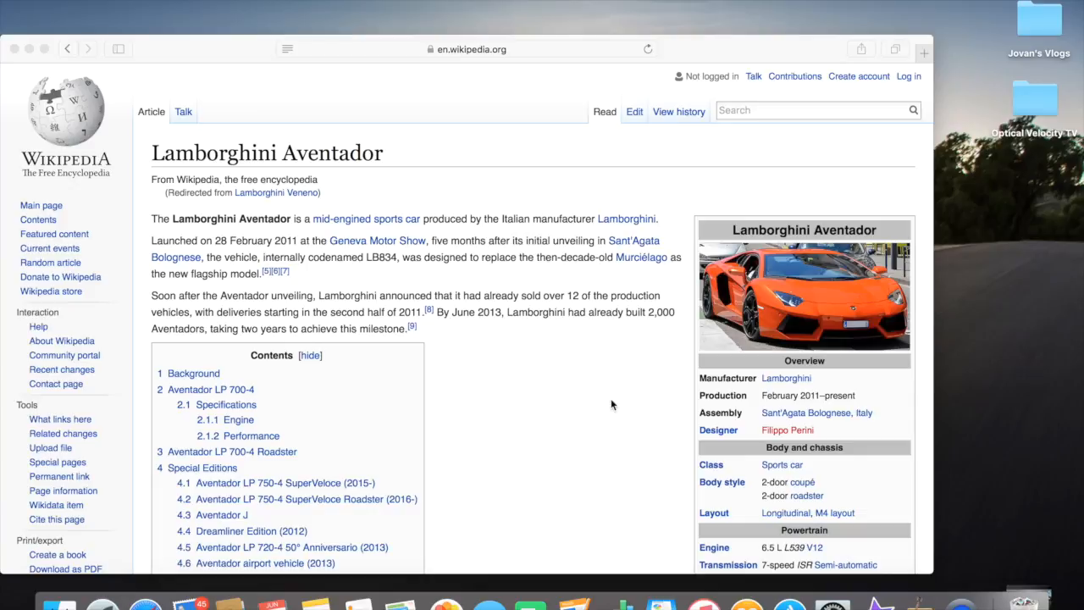
scroll("down", 3)
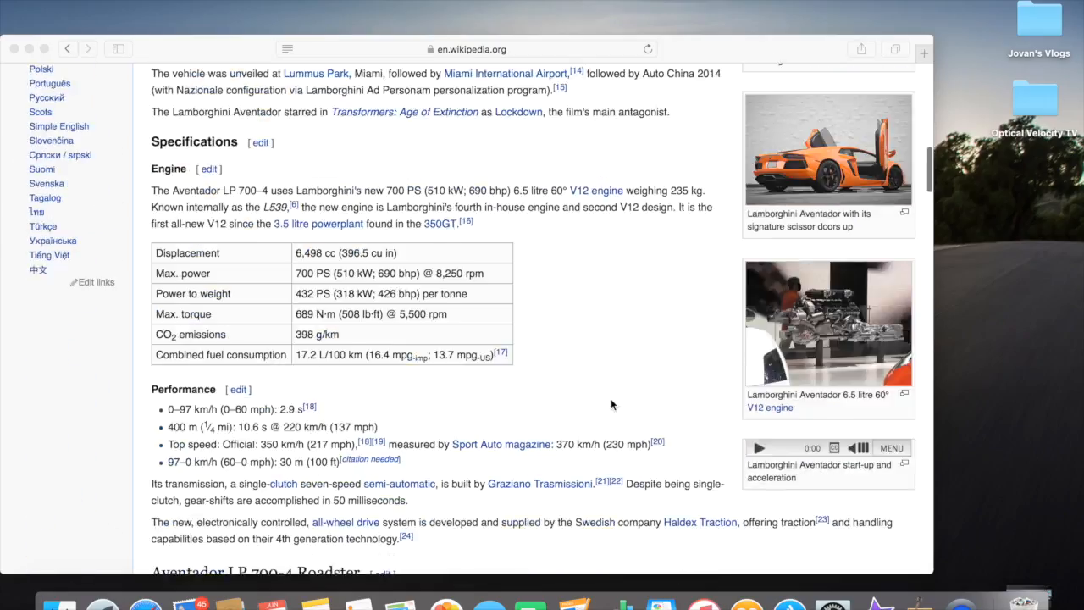
scroll("up", 3)
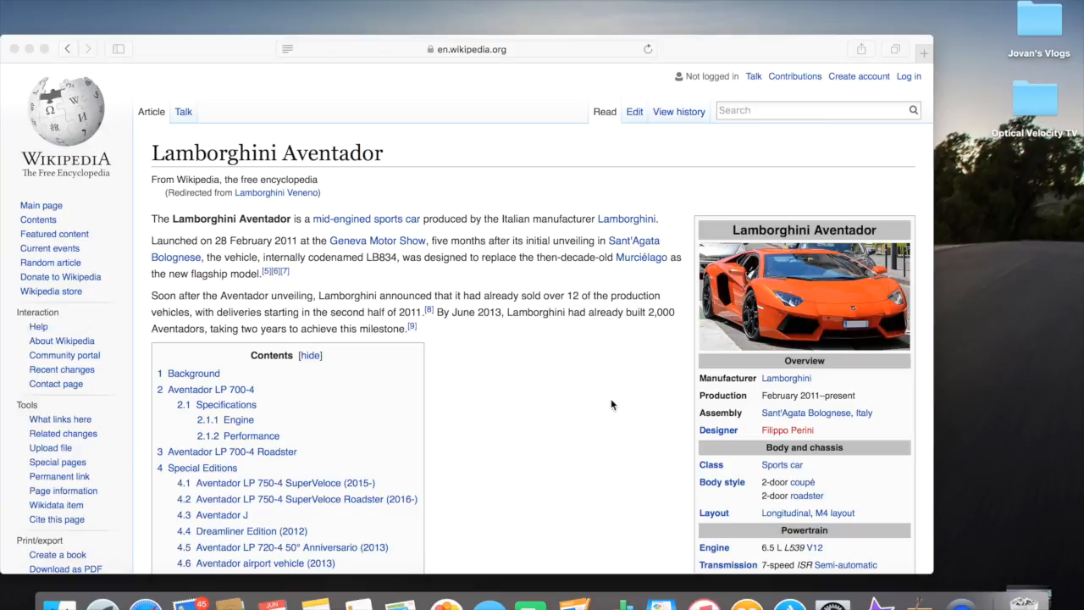
scroll("down", 3)
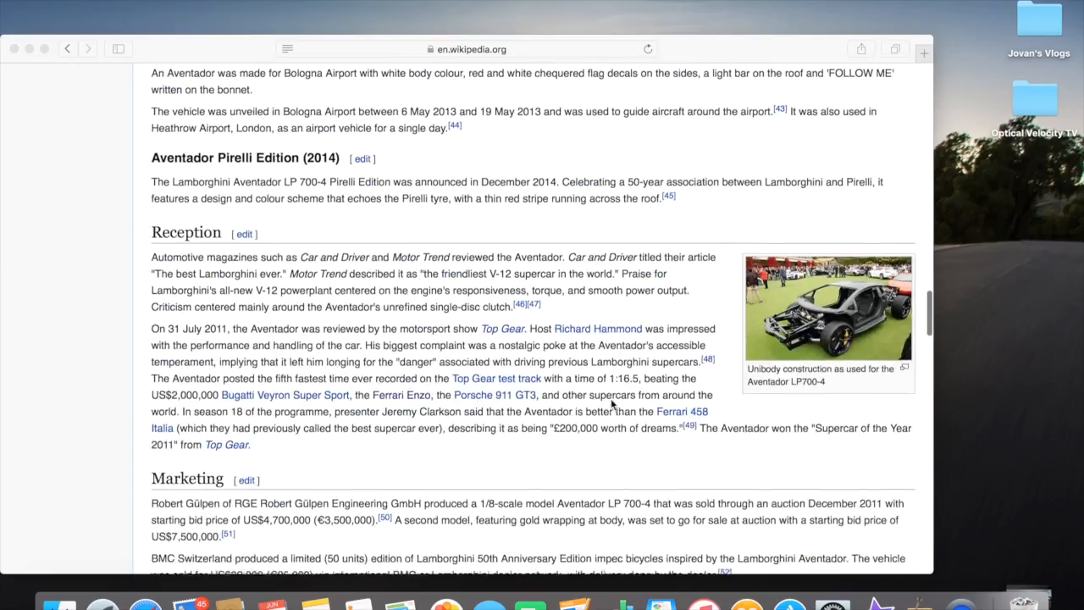
scroll("down", 3)
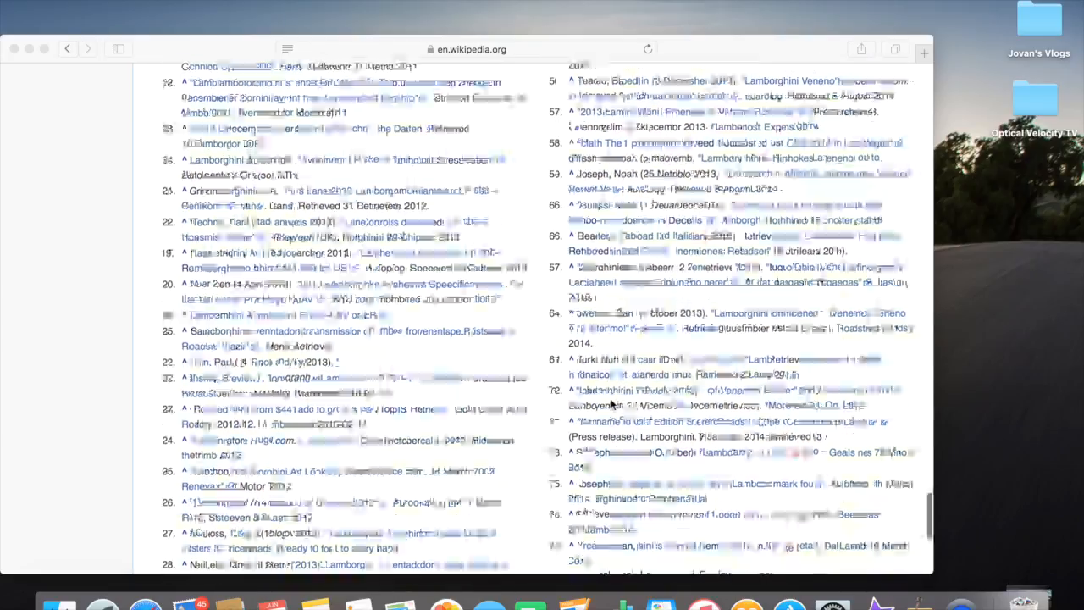
scroll("up", 3)
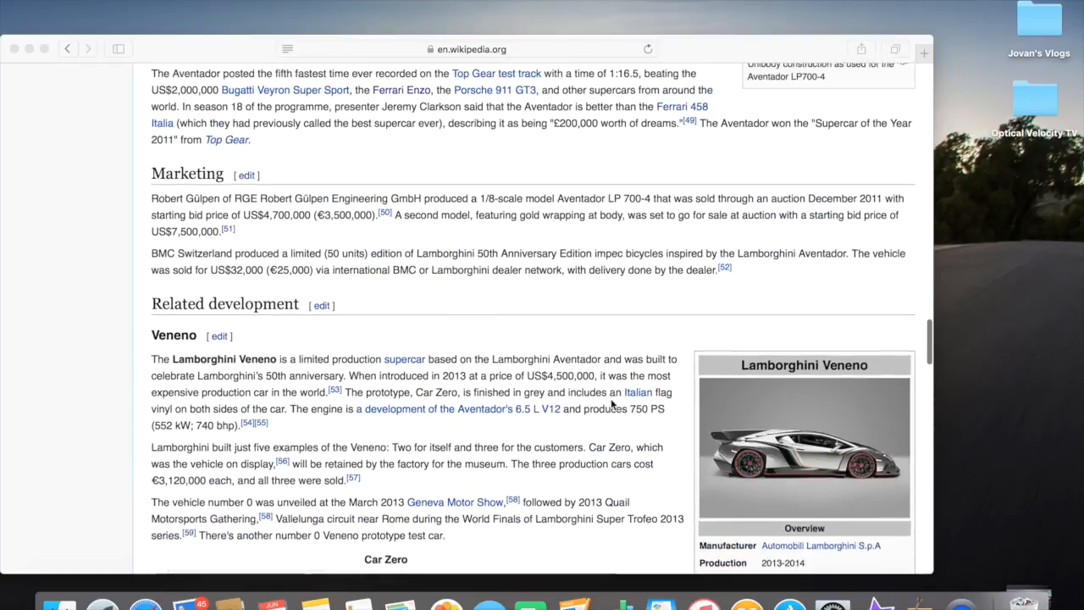
scroll("down", 3)
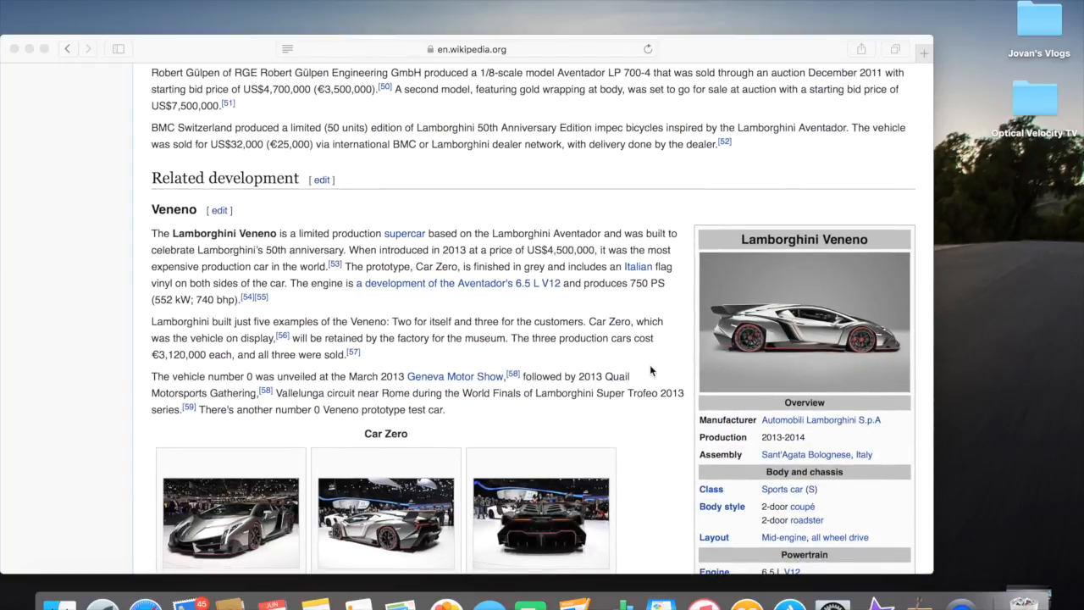
scroll("down", 3)
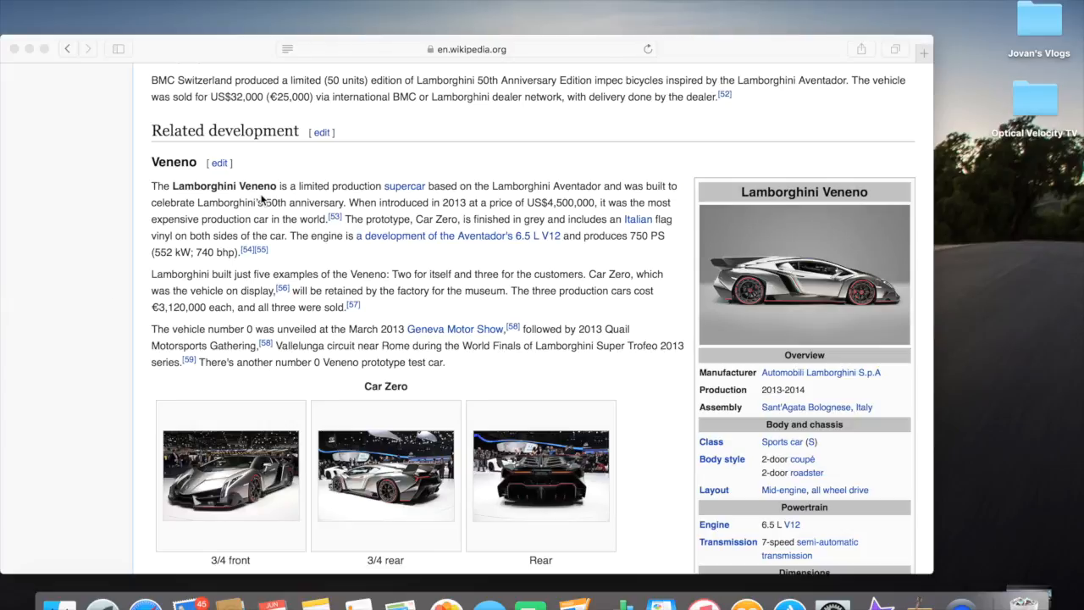
mouse_move(314, 199)
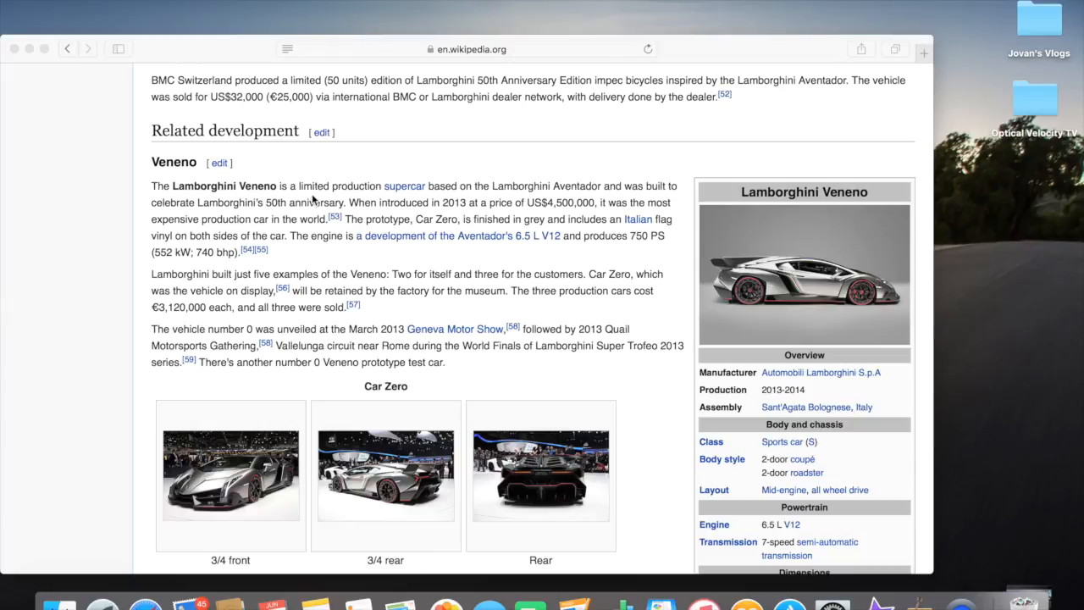
mouse_move(576, 190)
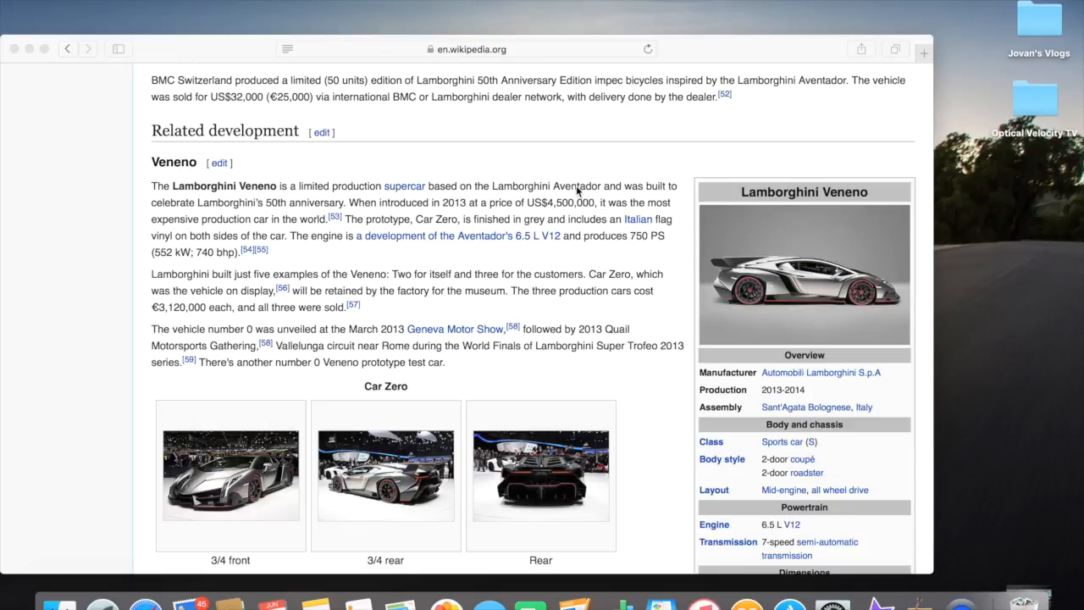
mouse_move(512, 234)
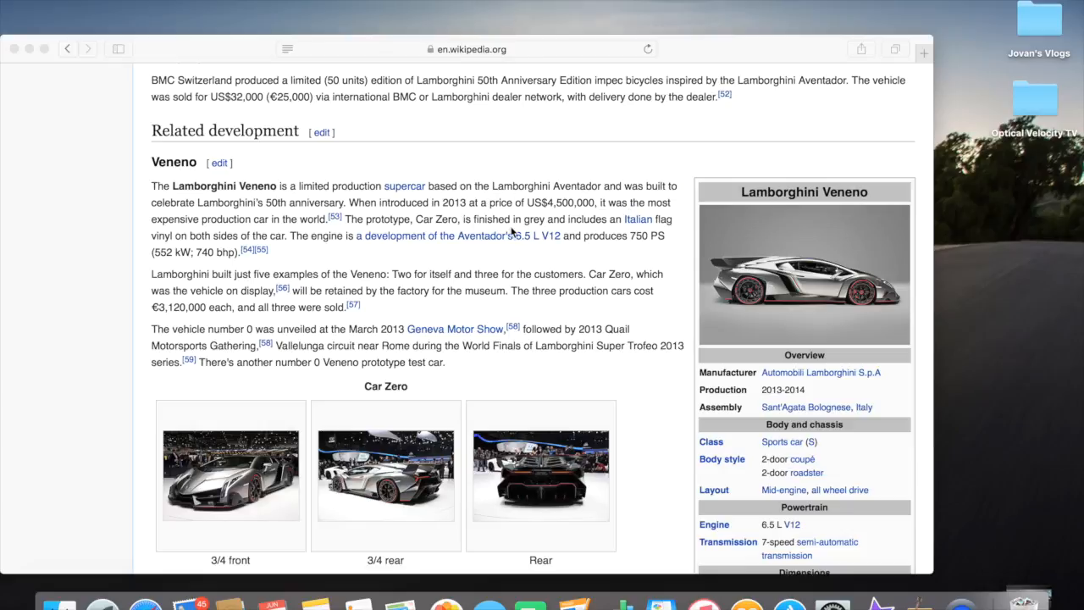
mouse_move(227, 267)
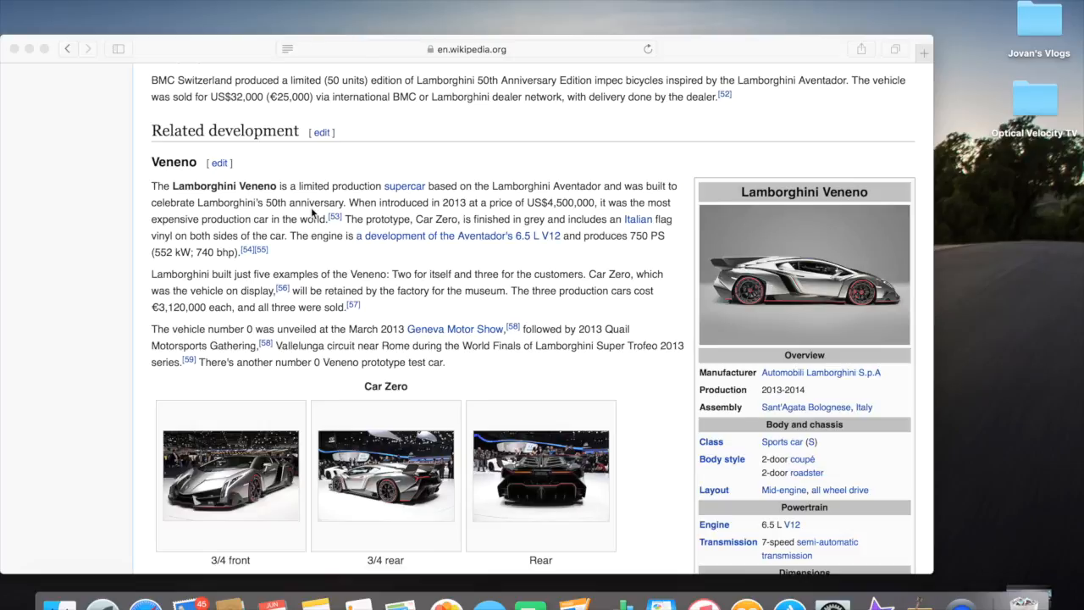
mouse_move(444, 217)
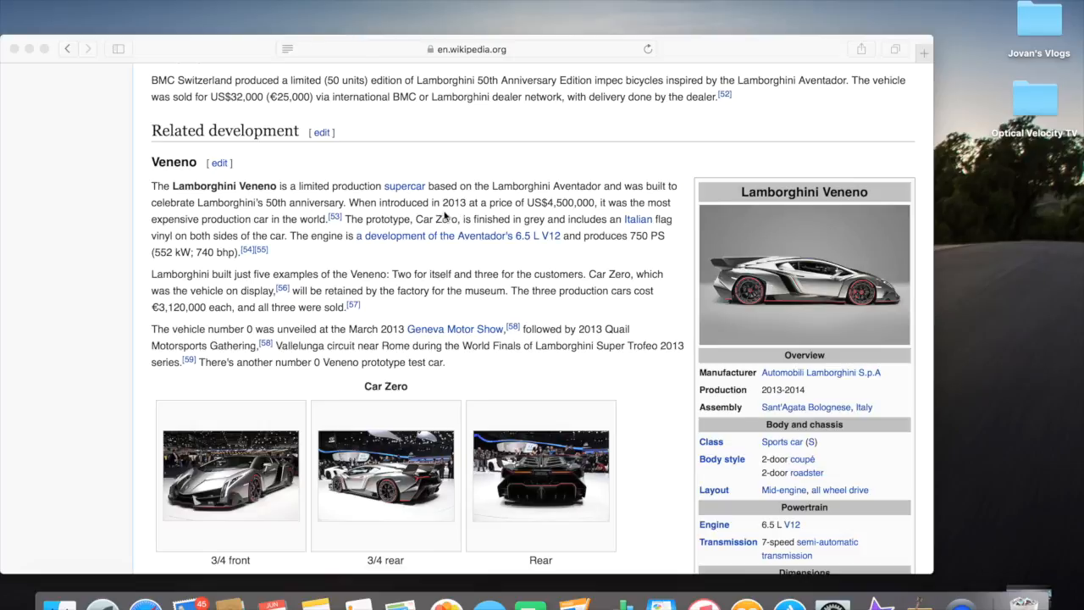
mouse_move(525, 219)
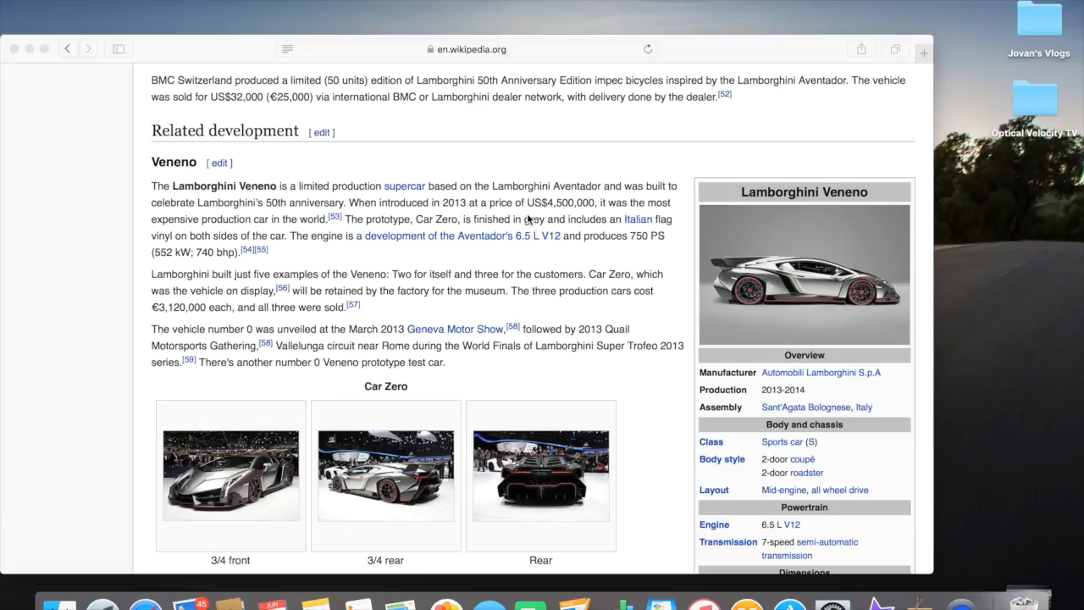
mouse_move(211, 257)
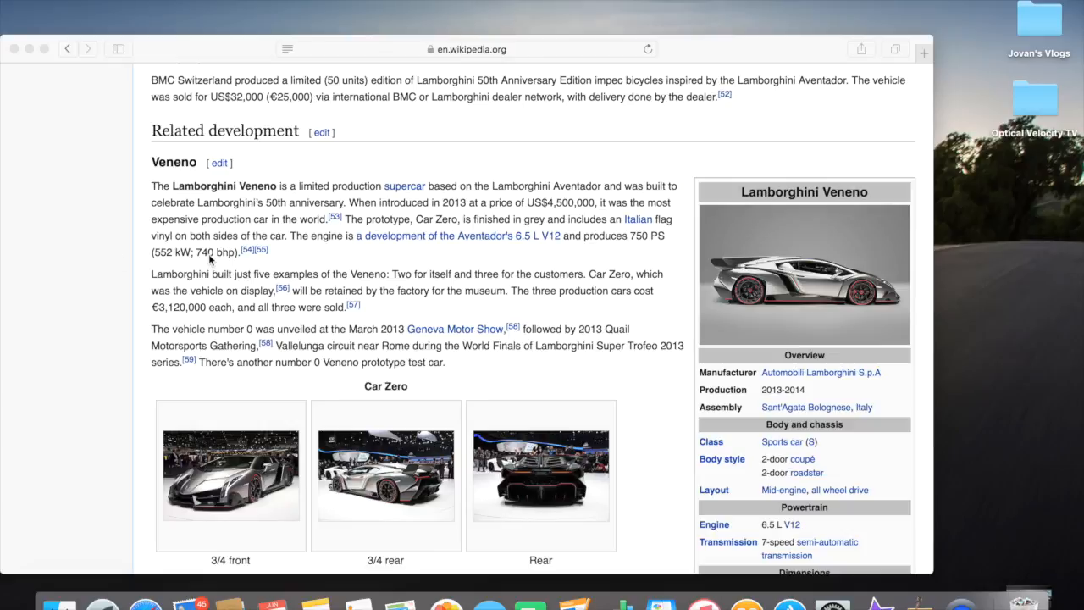
mouse_move(275, 246)
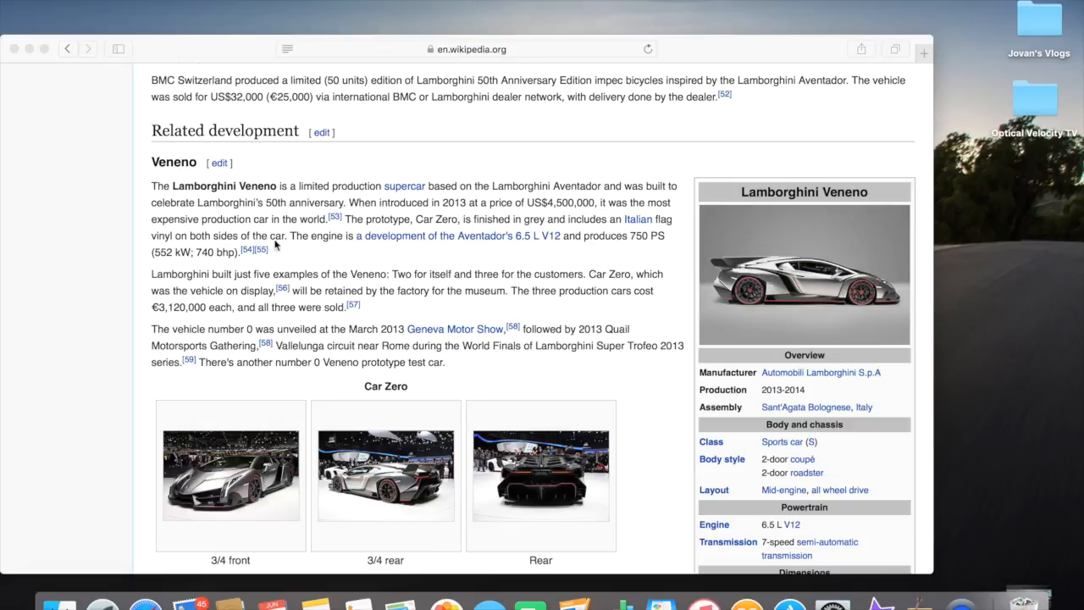
mouse_move(434, 237)
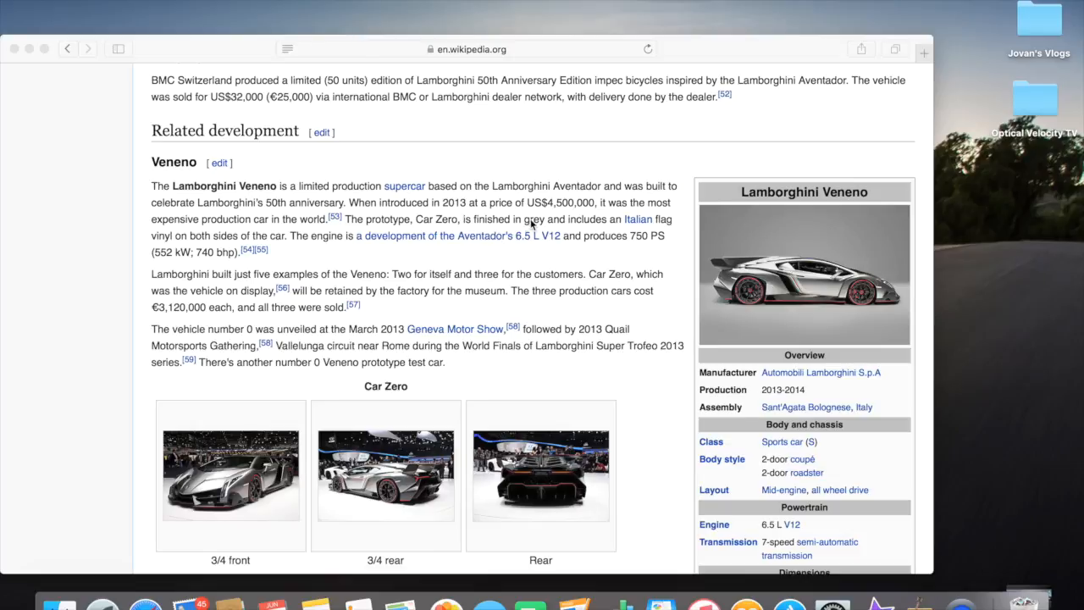
mouse_move(652, 230)
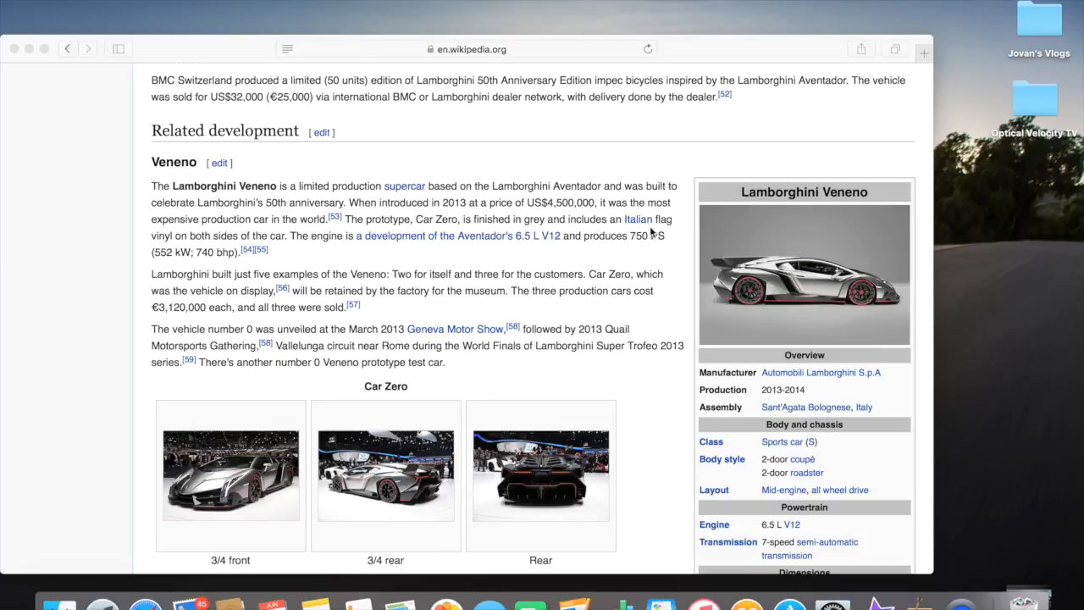
mouse_move(183, 248)
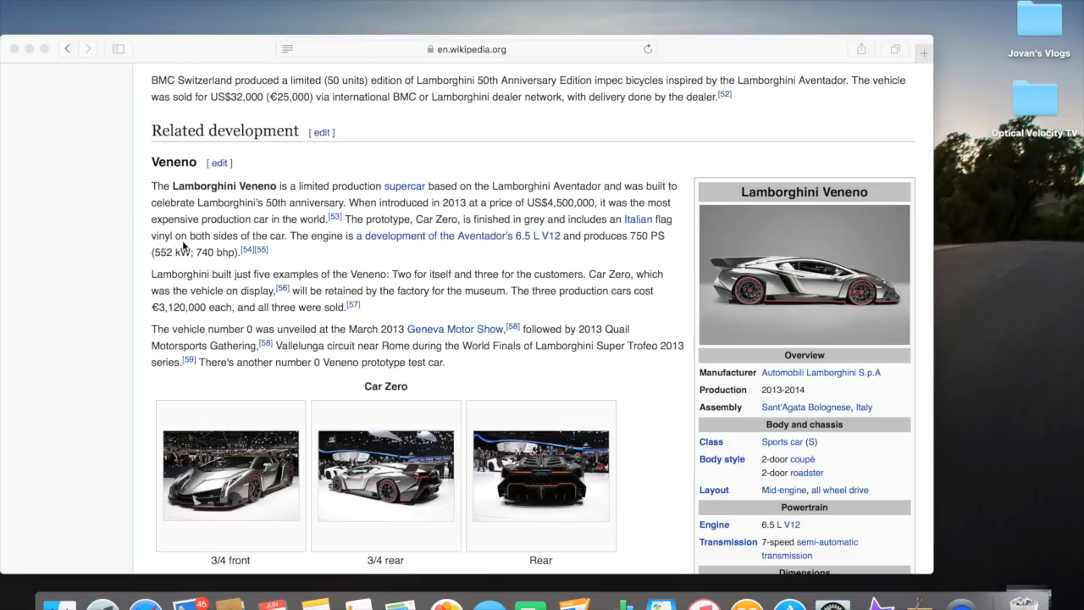
mouse_move(234, 251)
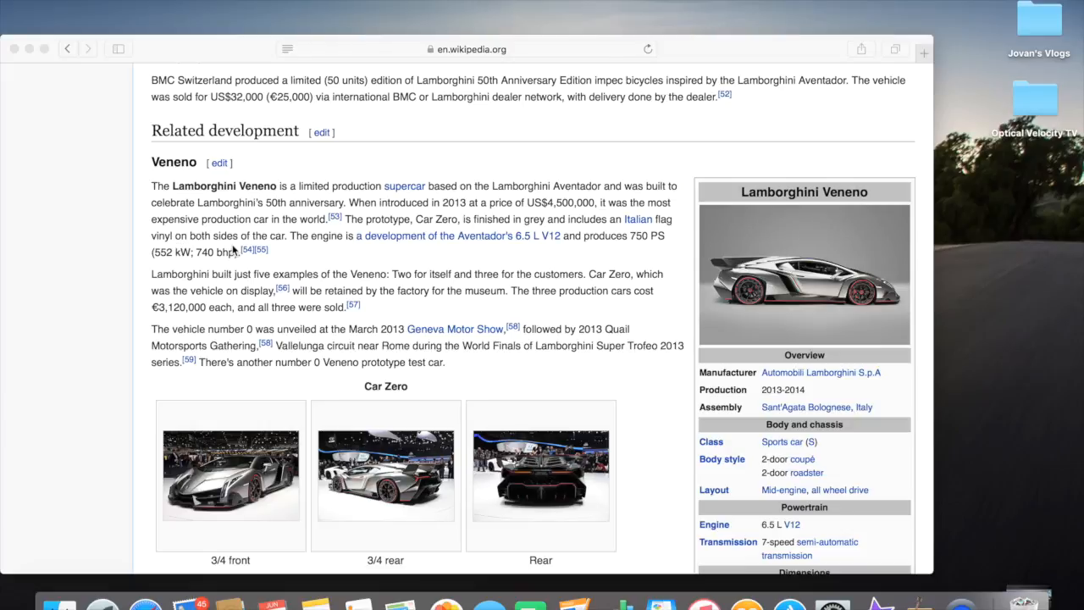
mouse_move(461, 248)
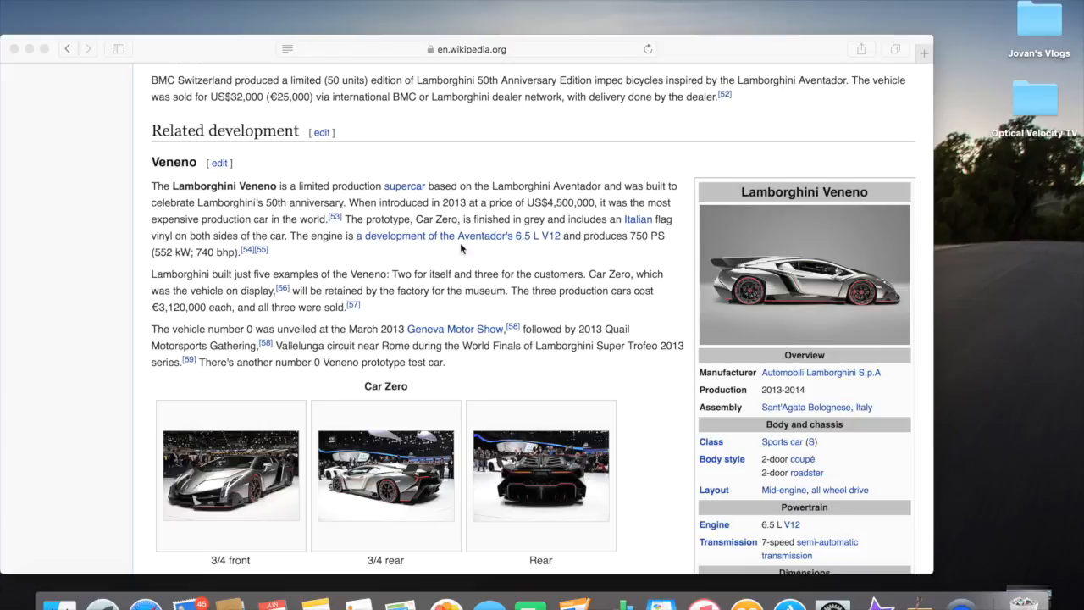
mouse_move(535, 251)
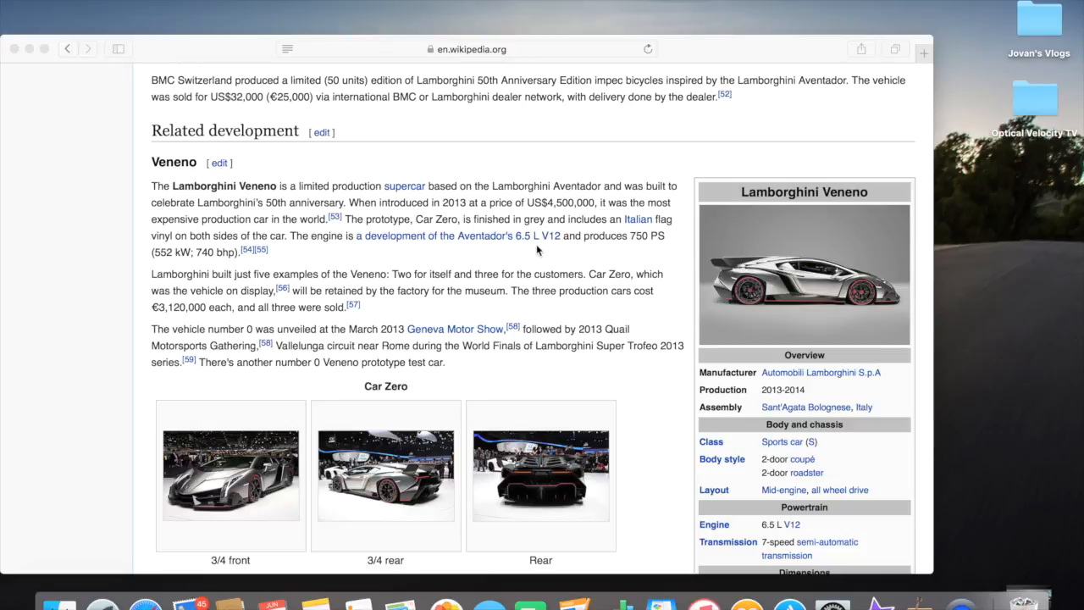
mouse_move(543, 248)
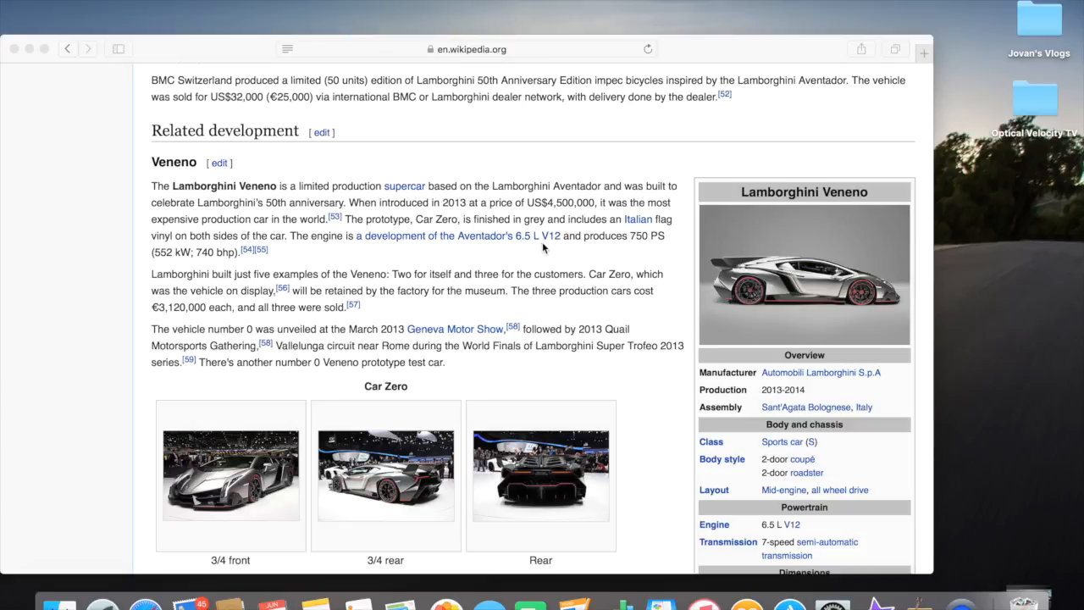
mouse_move(185, 265)
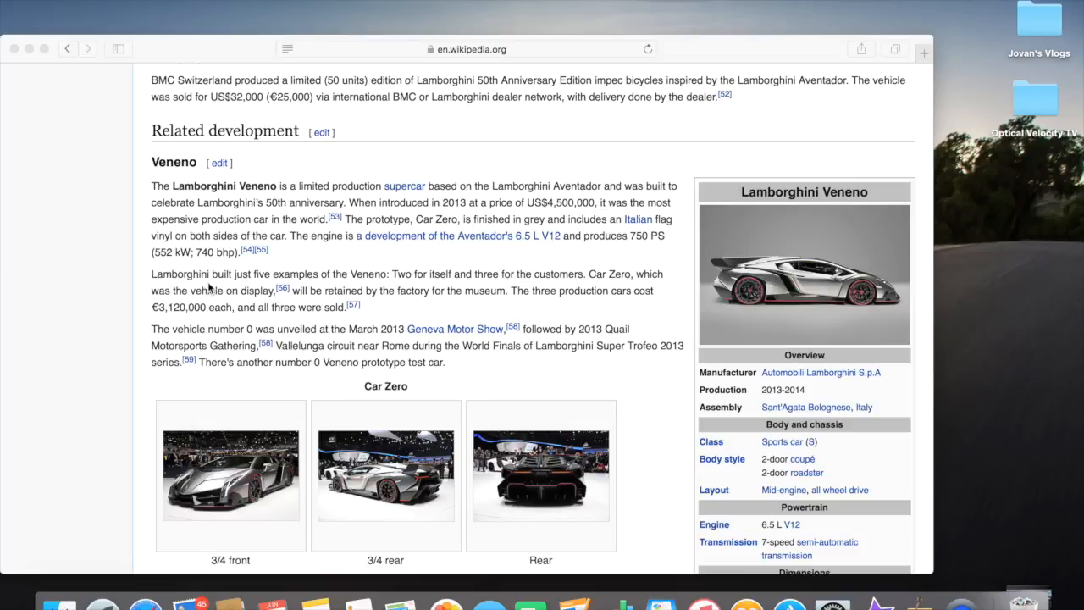
mouse_move(542, 296)
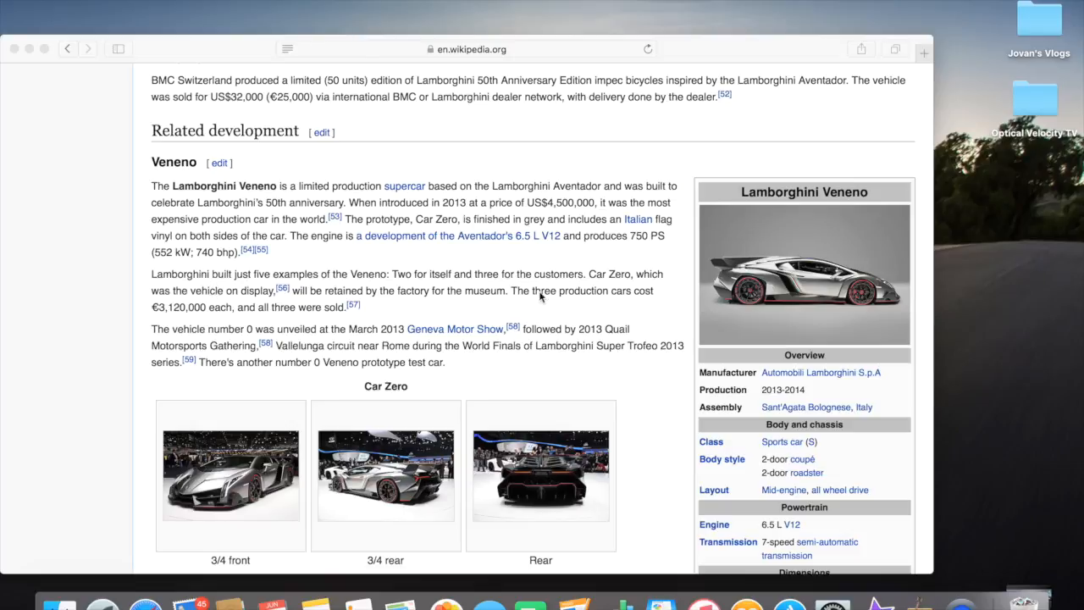
mouse_move(3, 277)
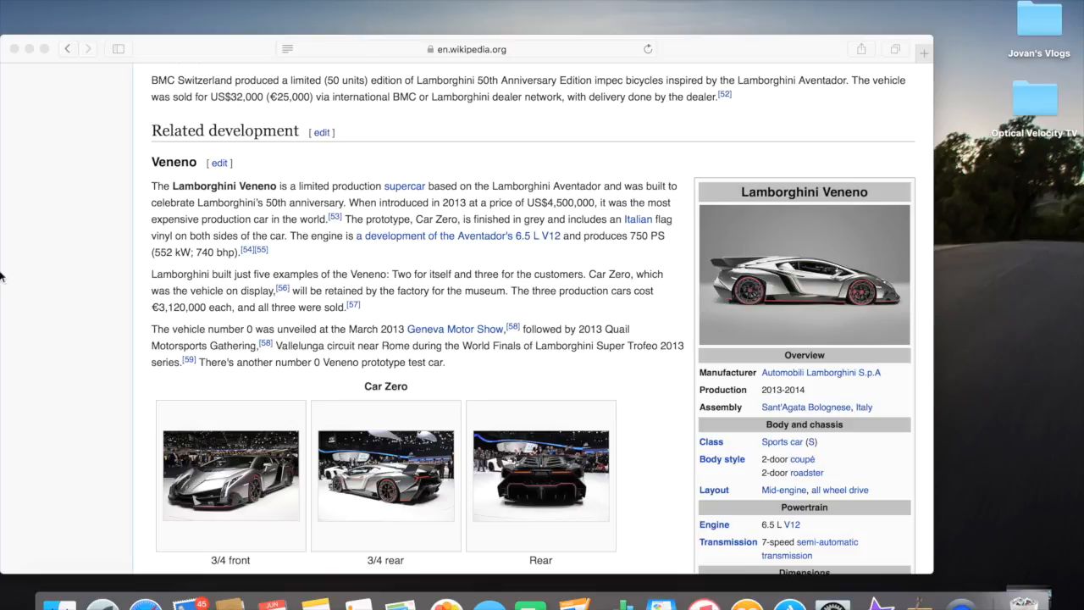
mouse_move(237, 298)
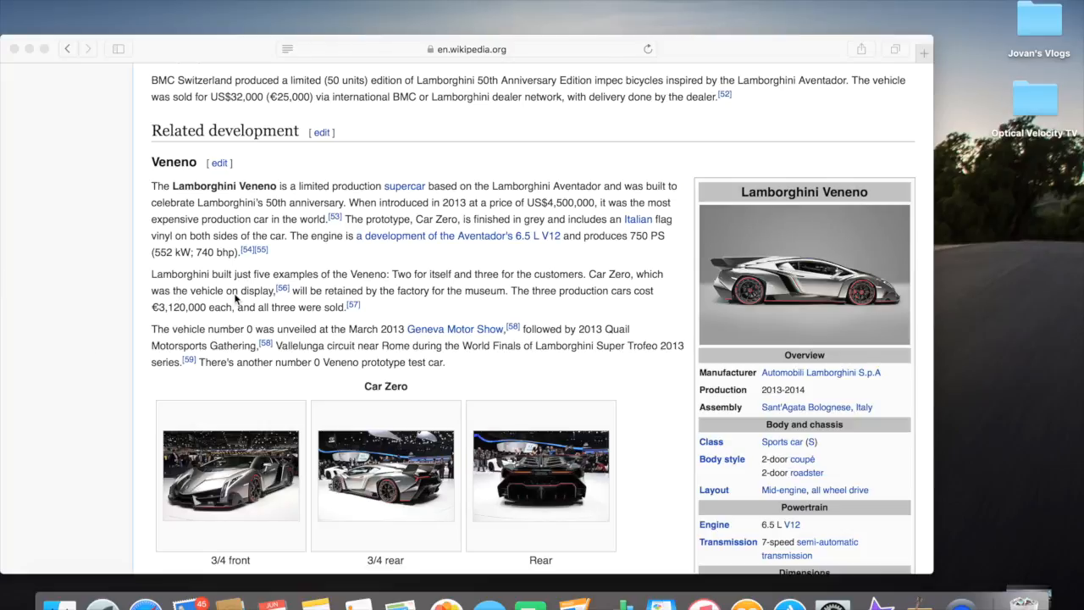
mouse_move(337, 302)
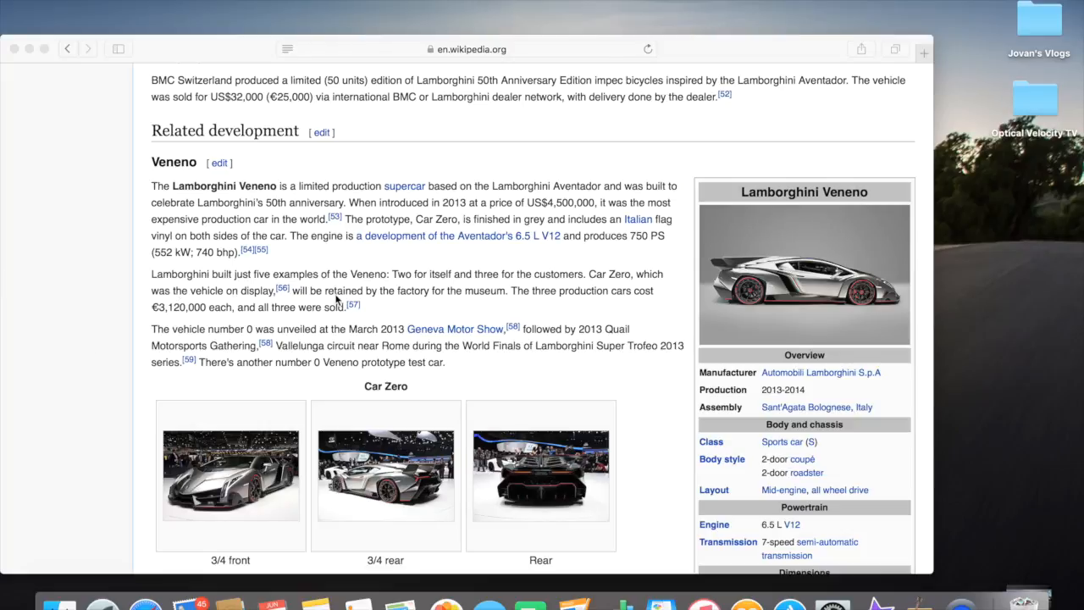
mouse_move(471, 307)
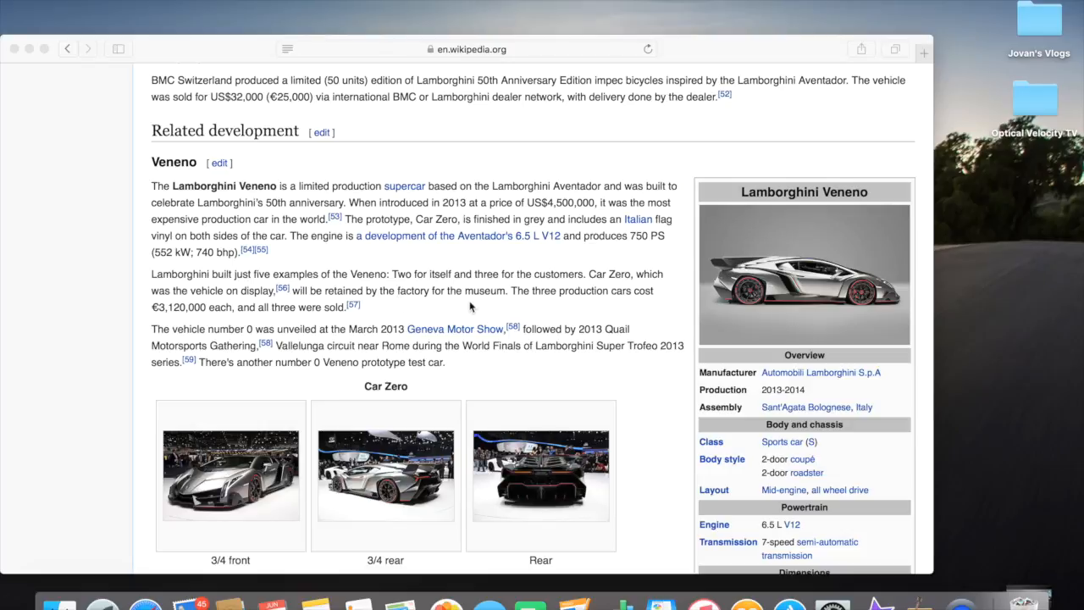
mouse_move(630, 305)
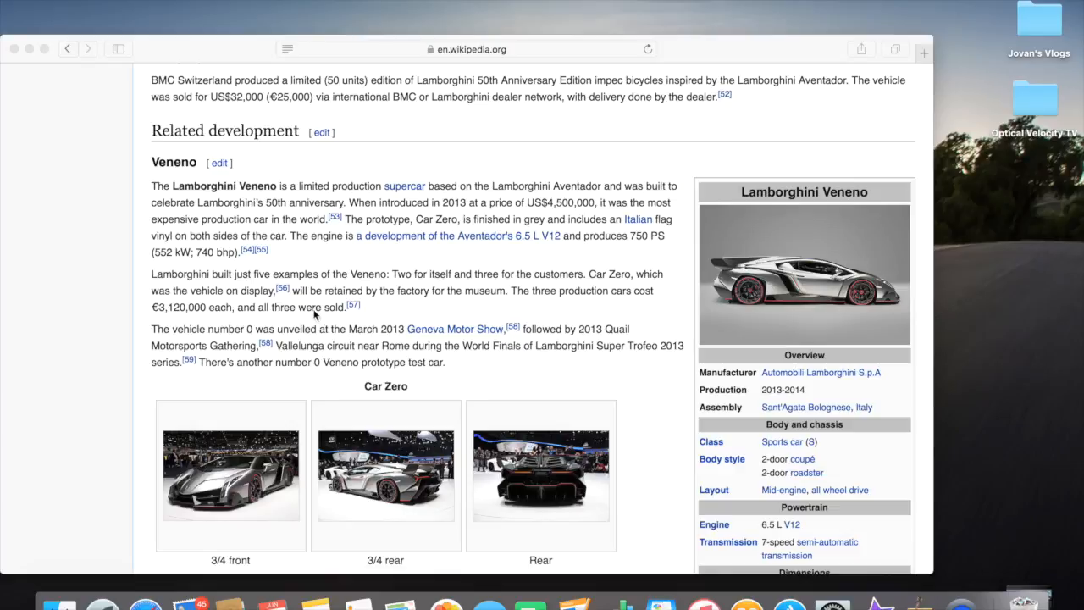
mouse_move(229, 336)
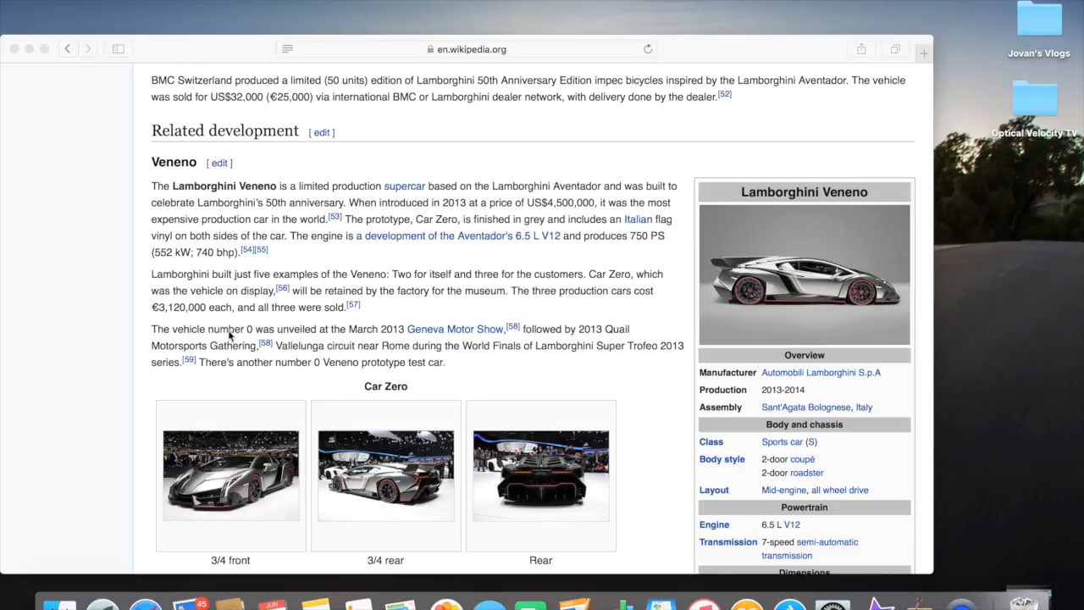
mouse_move(332, 342)
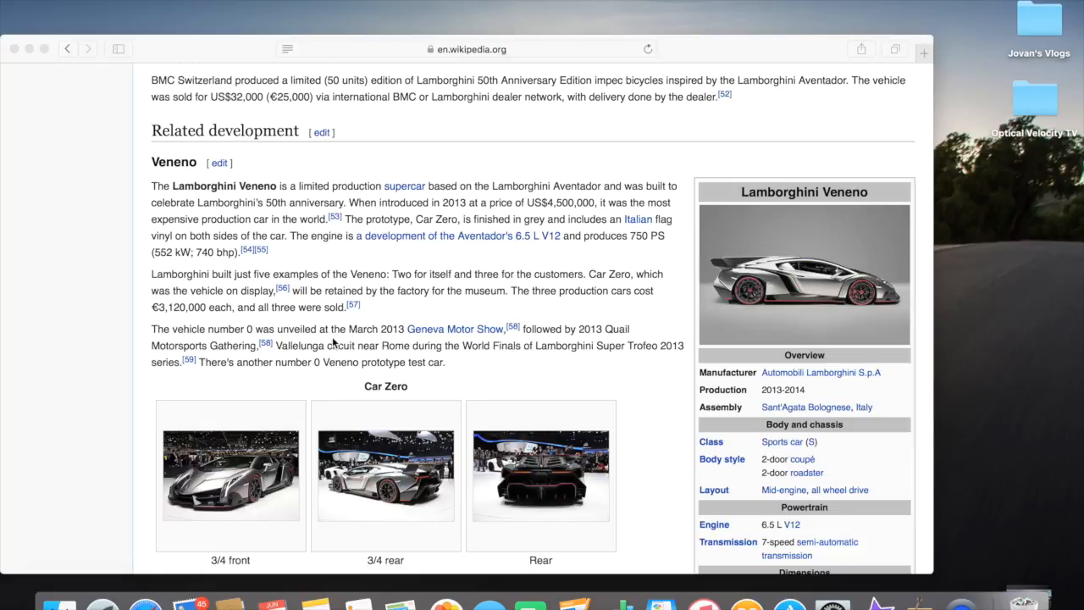
mouse_move(326, 342)
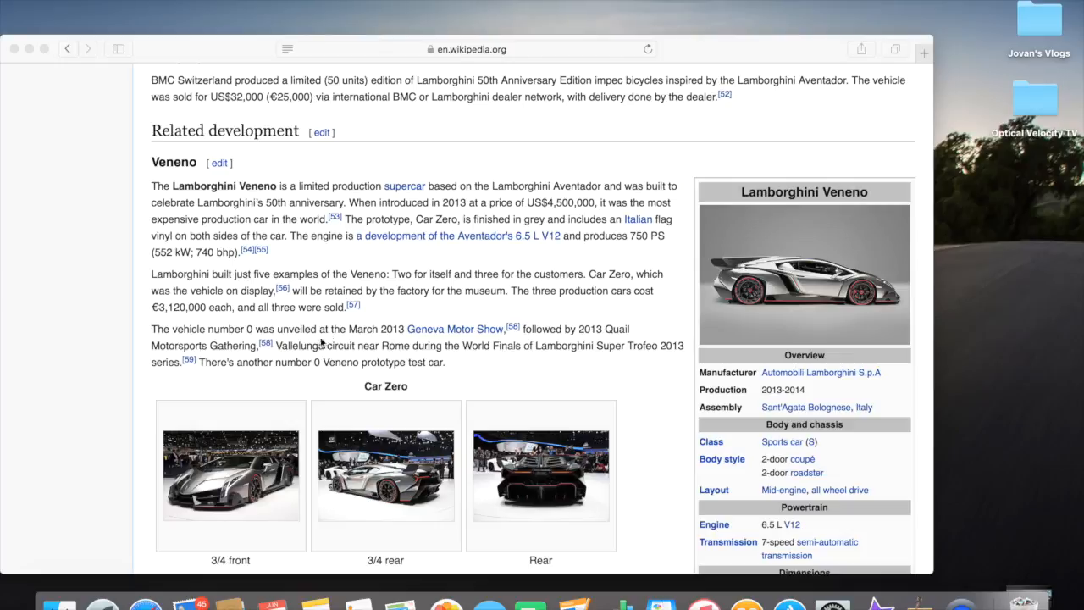
mouse_move(295, 362)
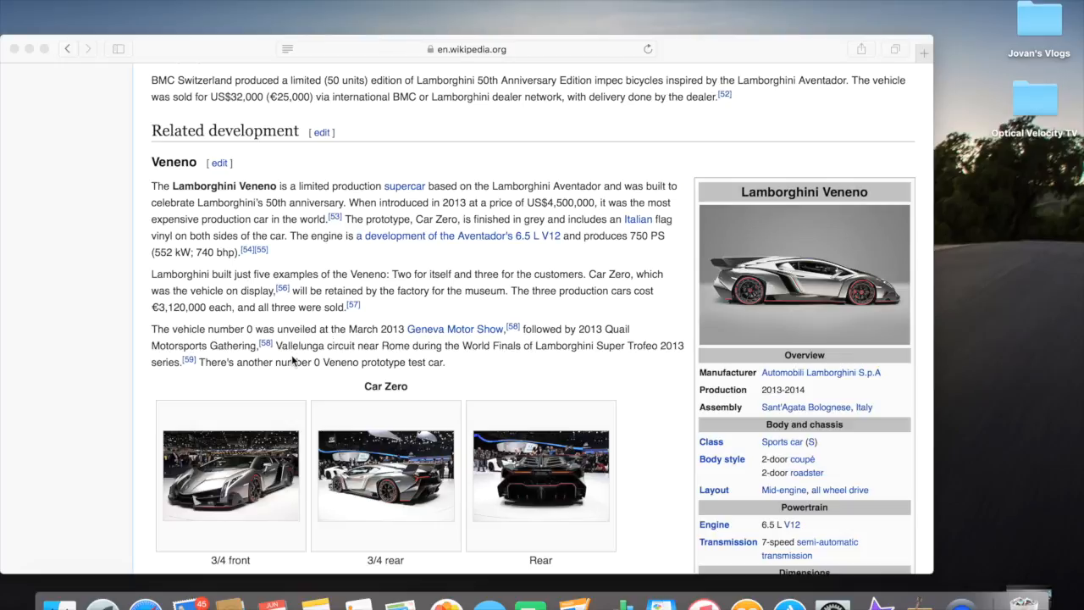
mouse_move(305, 356)
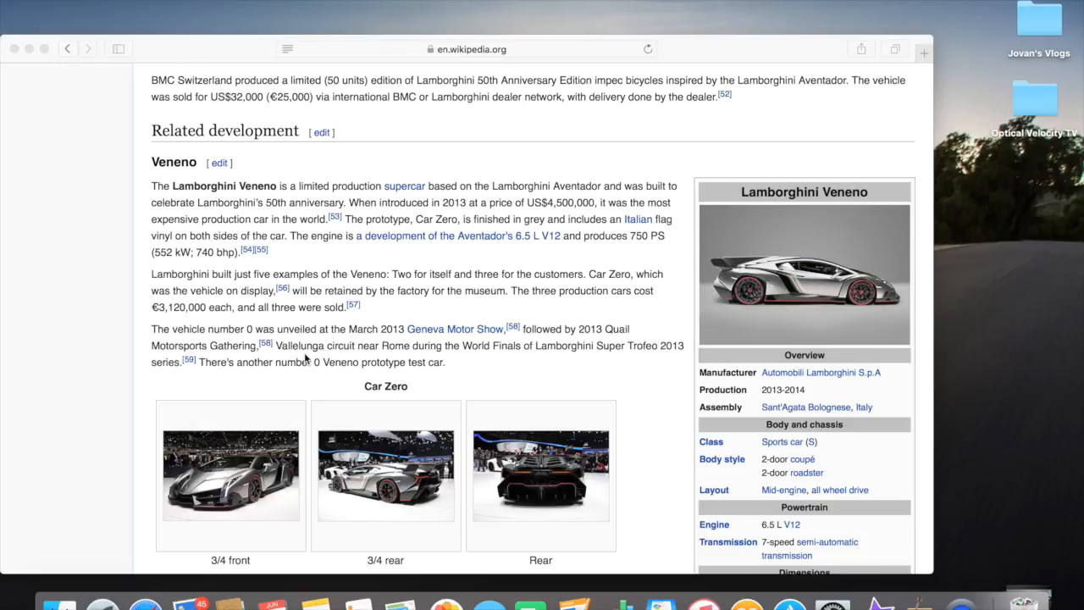
mouse_move(383, 355)
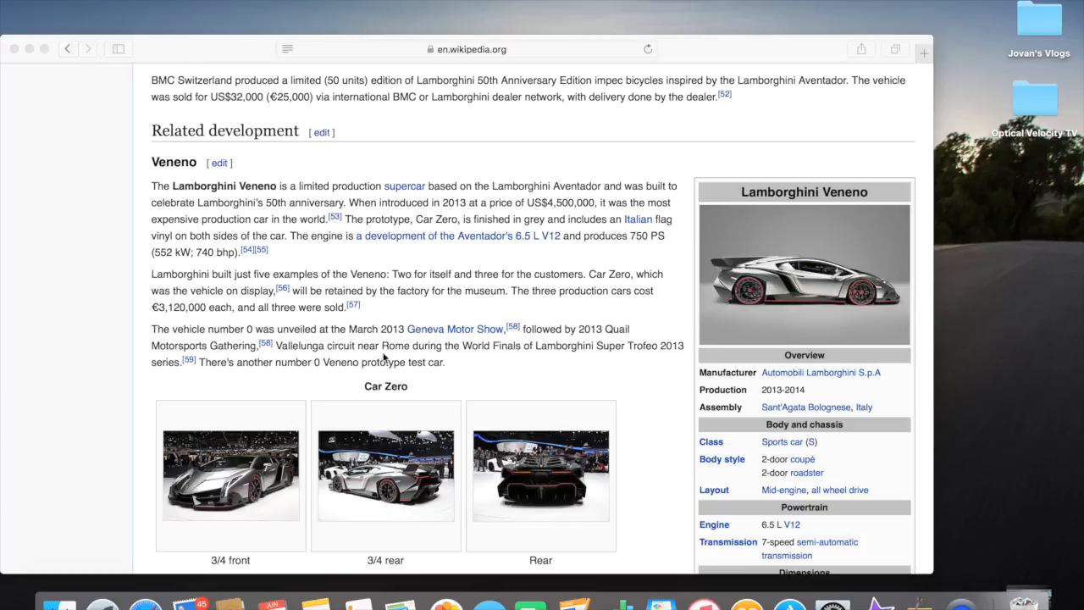
mouse_move(498, 359)
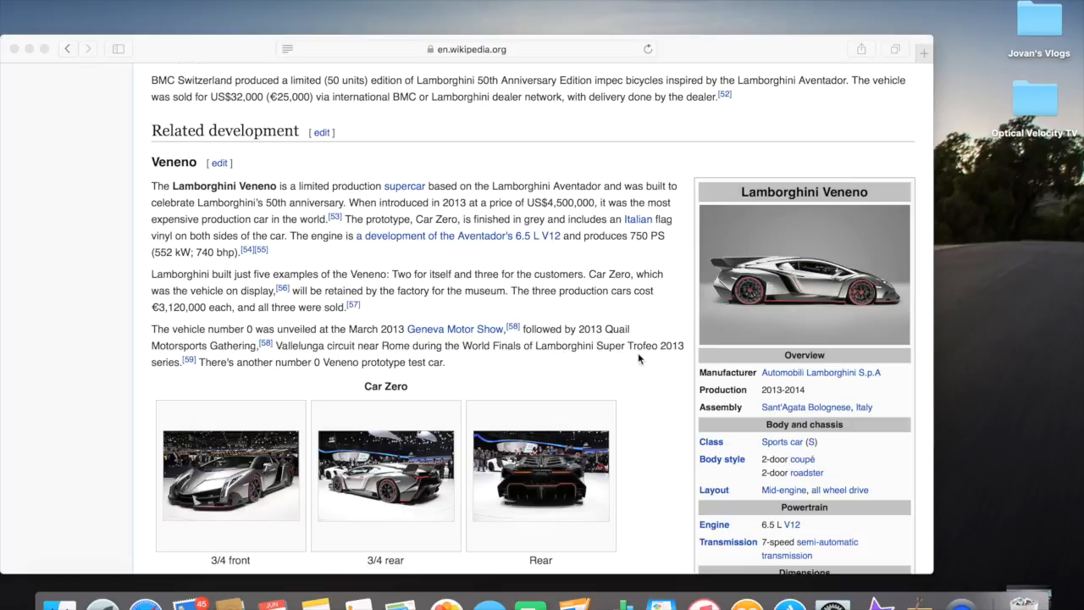
mouse_move(155, 444)
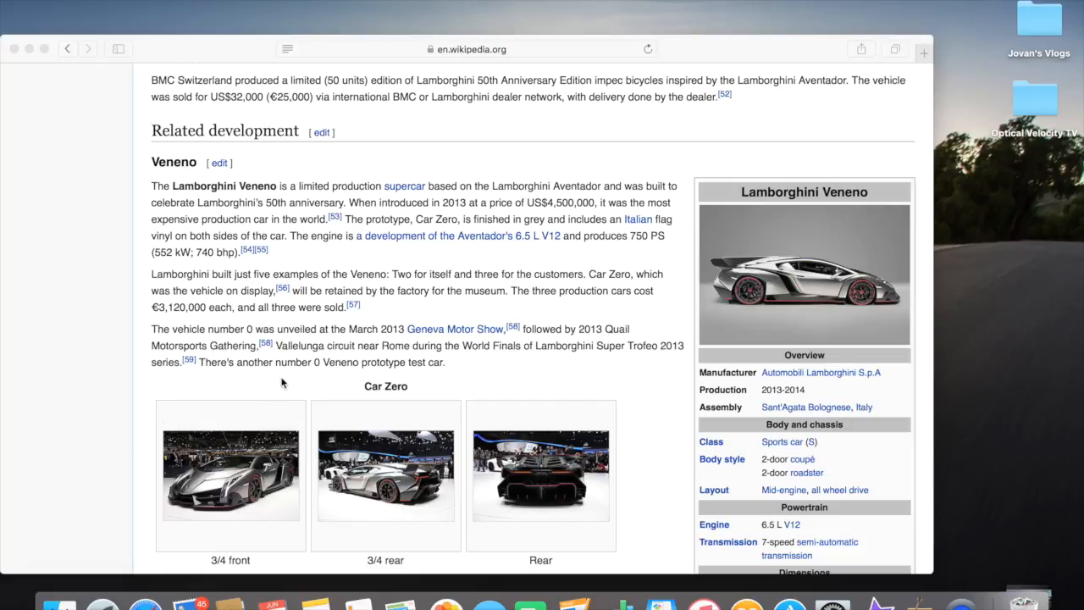
mouse_move(324, 387)
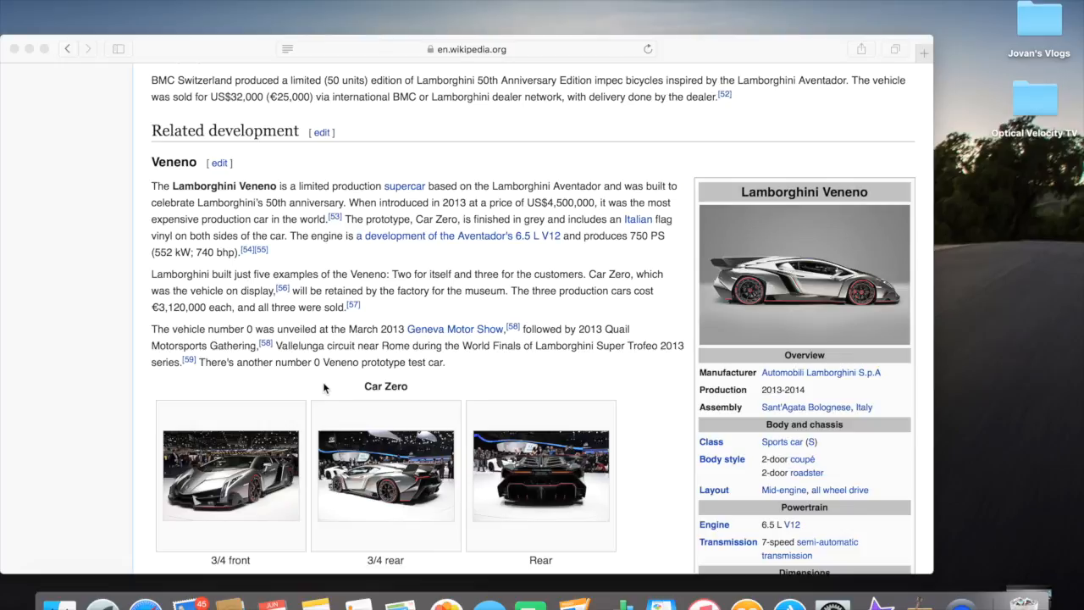
scroll("down", 3)
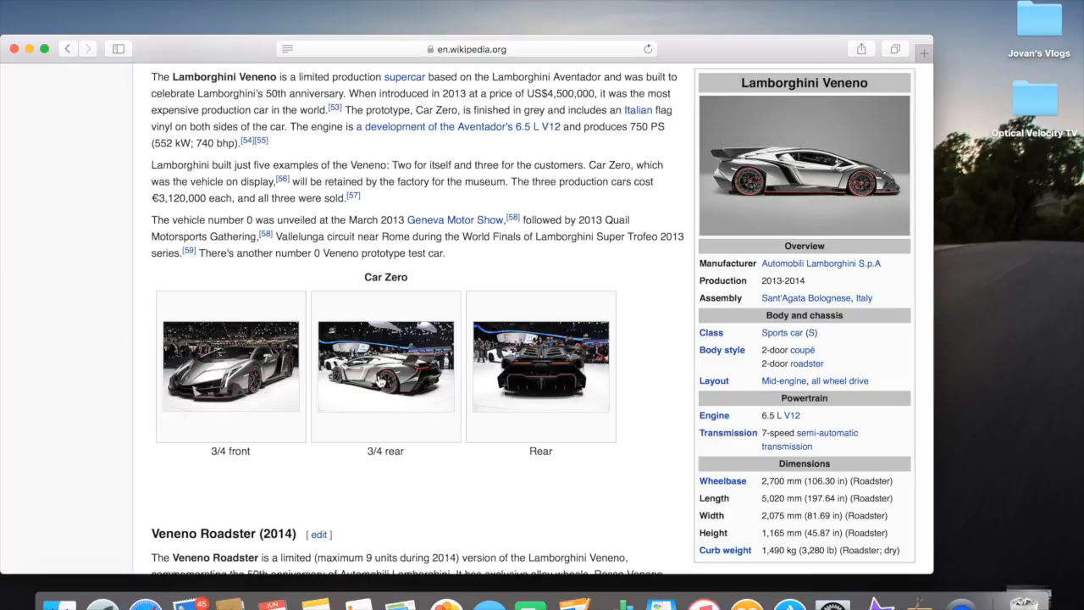
mouse_move(512, 393)
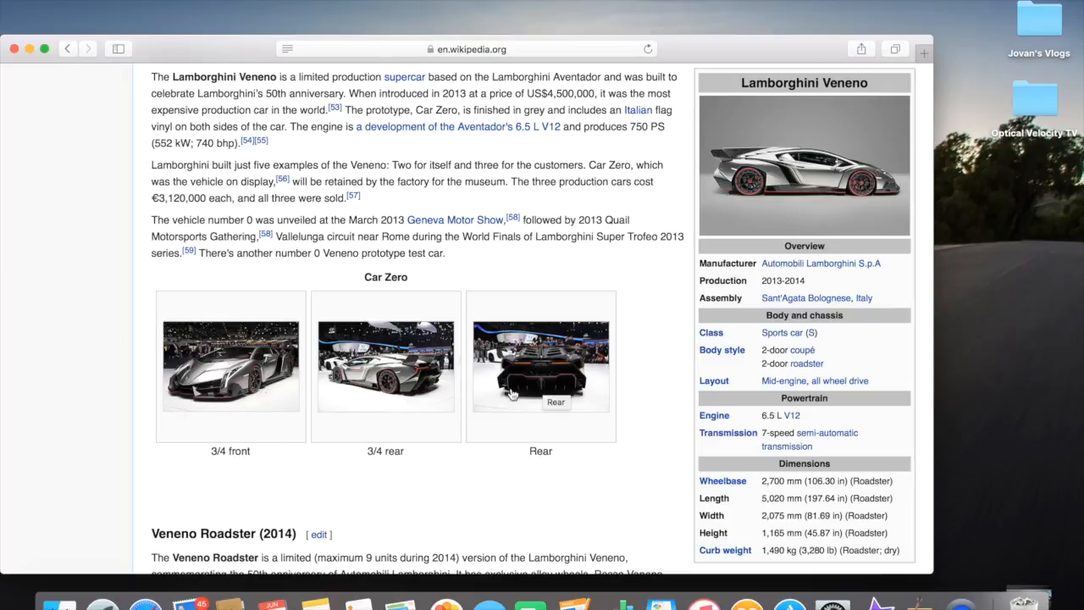
mouse_move(389, 468)
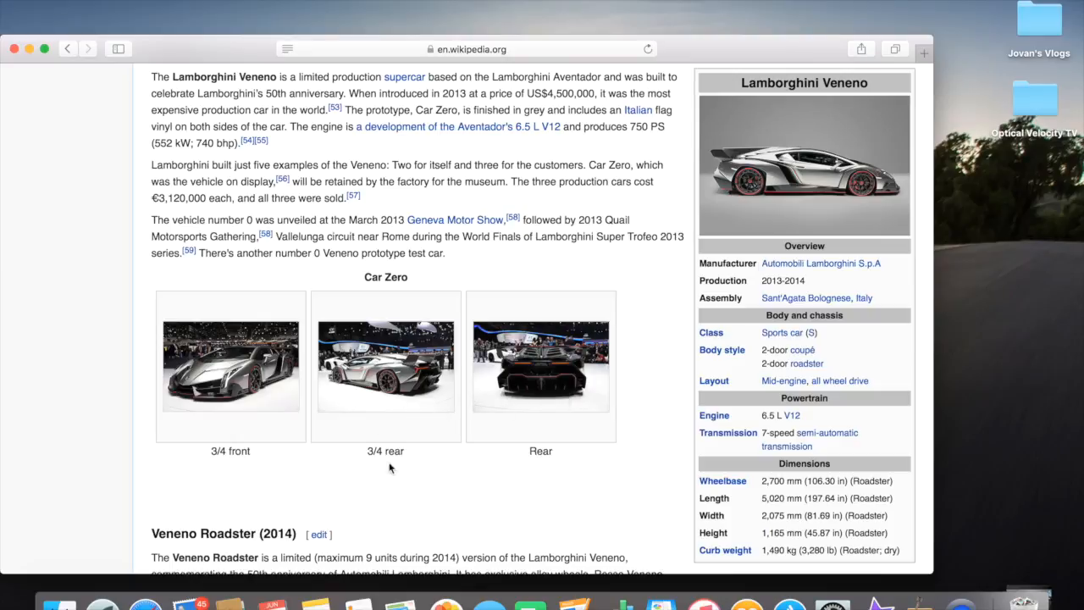
mouse_move(356, 432)
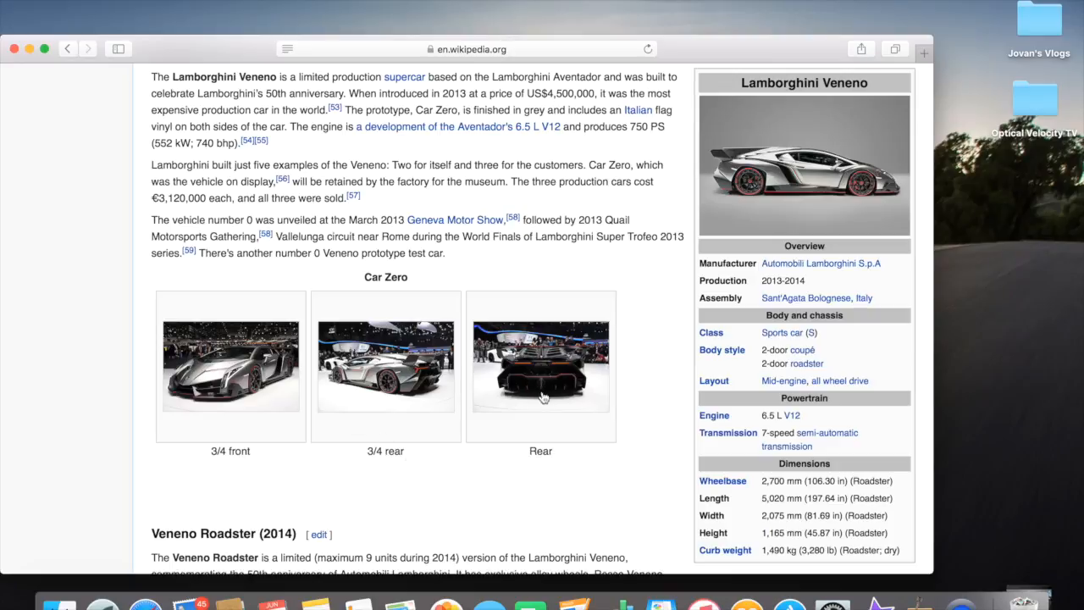
scroll("down", 3)
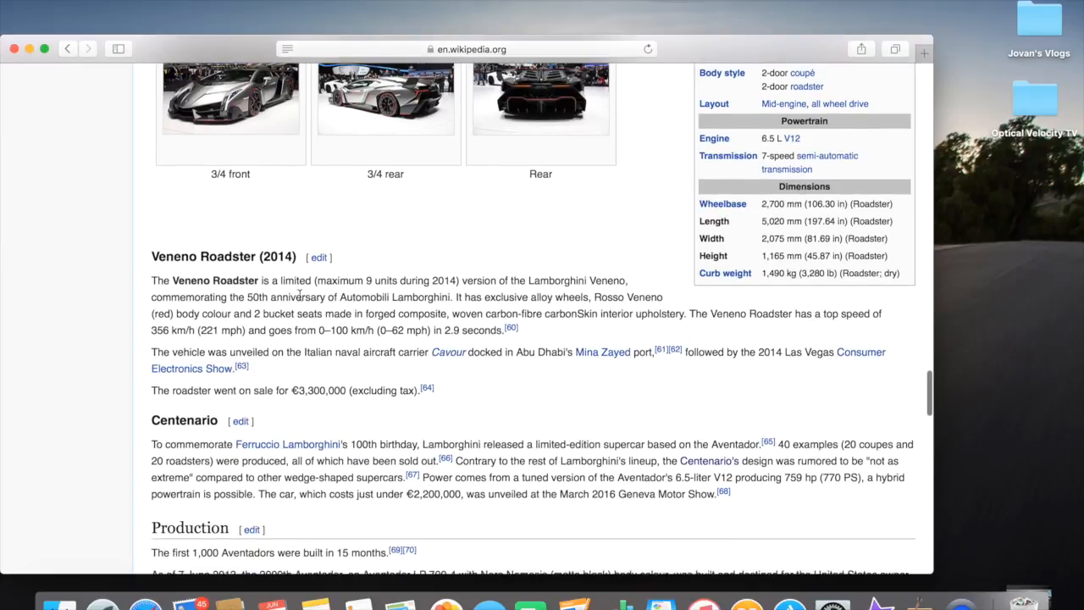
mouse_move(499, 291)
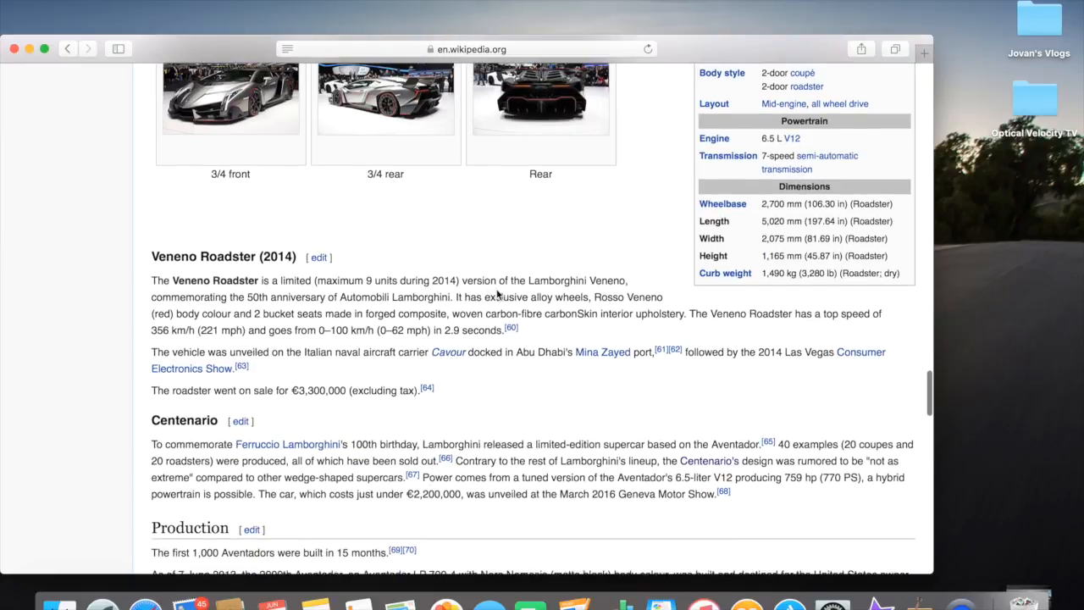
mouse_move(169, 319)
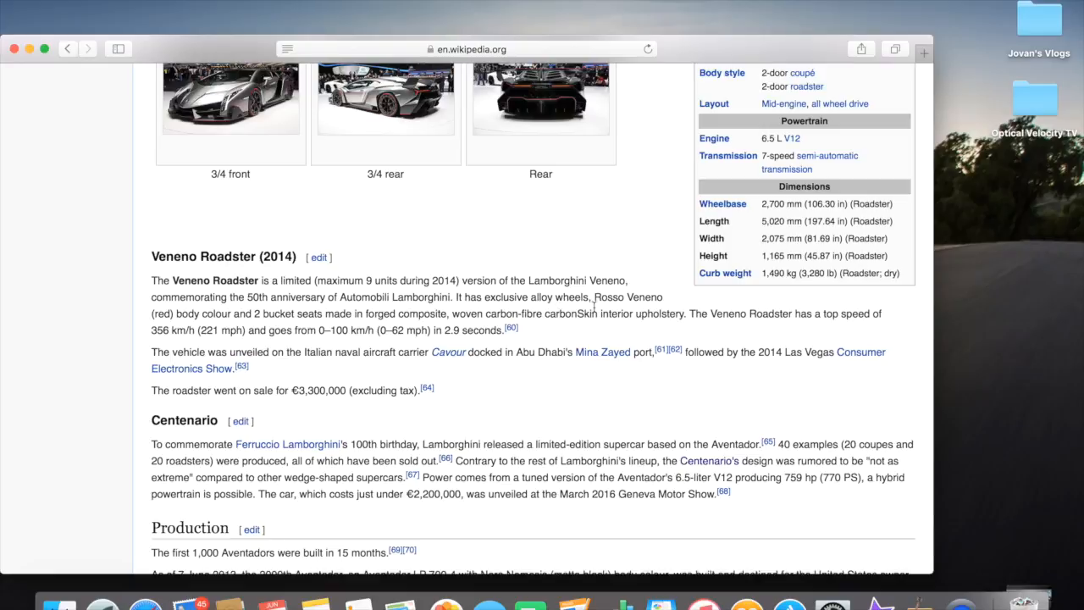
mouse_move(159, 329)
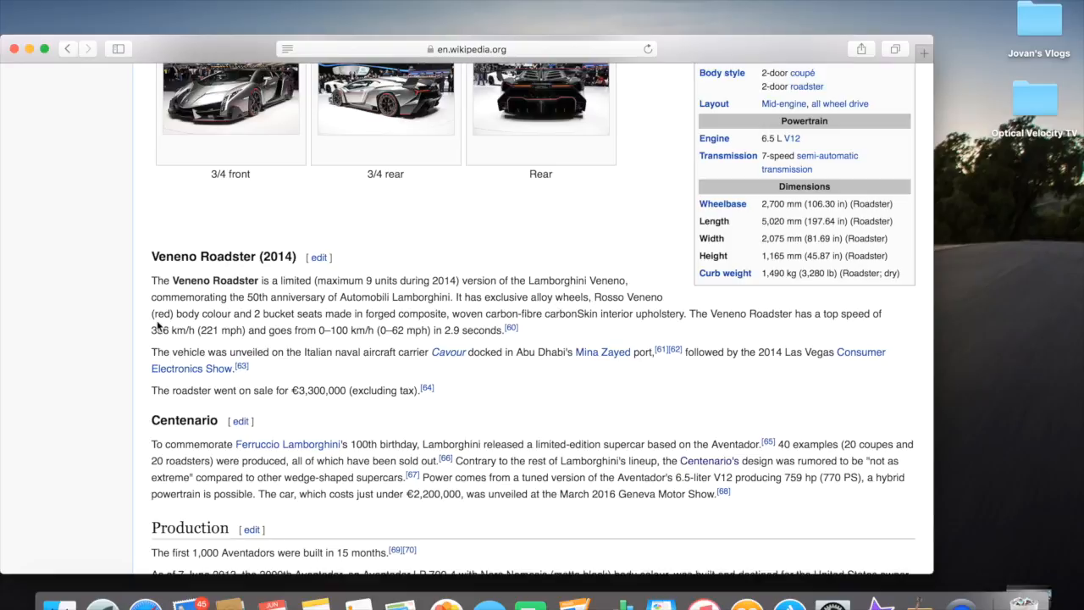
mouse_move(310, 329)
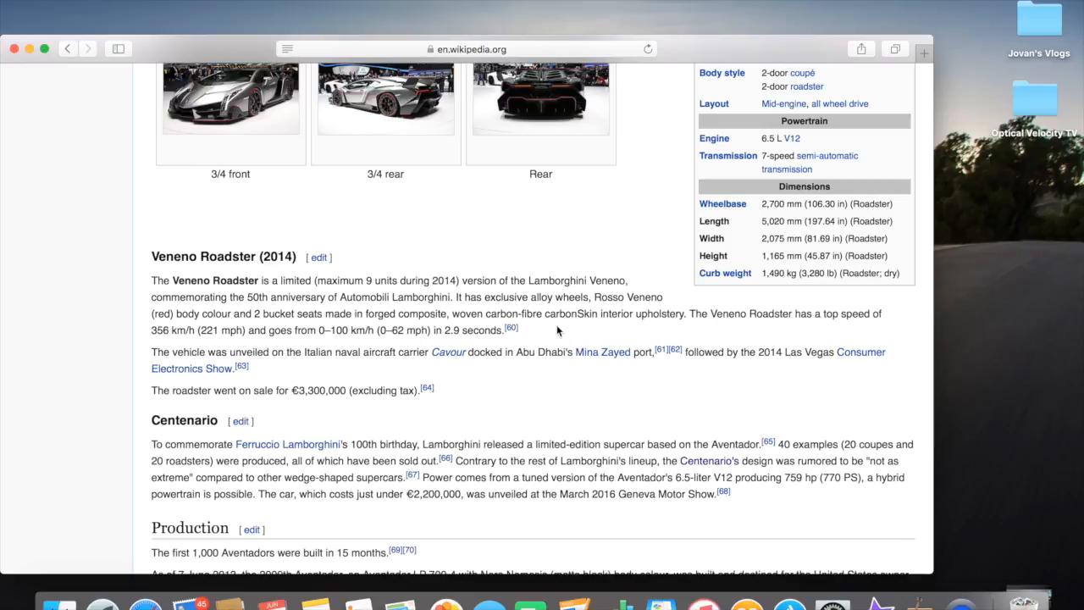
mouse_move(666, 337)
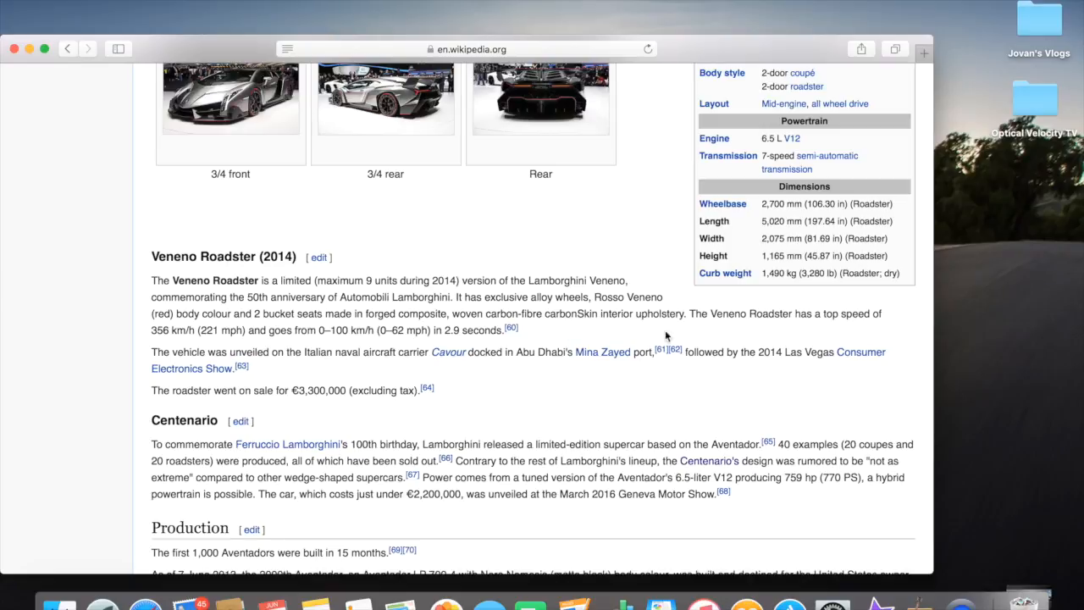
mouse_move(745, 325)
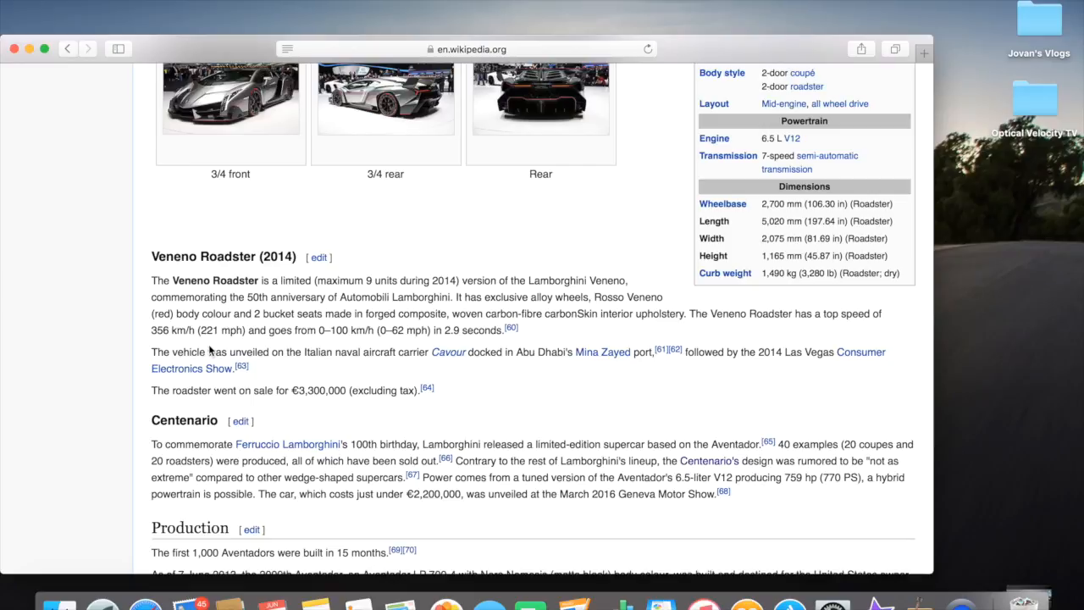
mouse_move(328, 383)
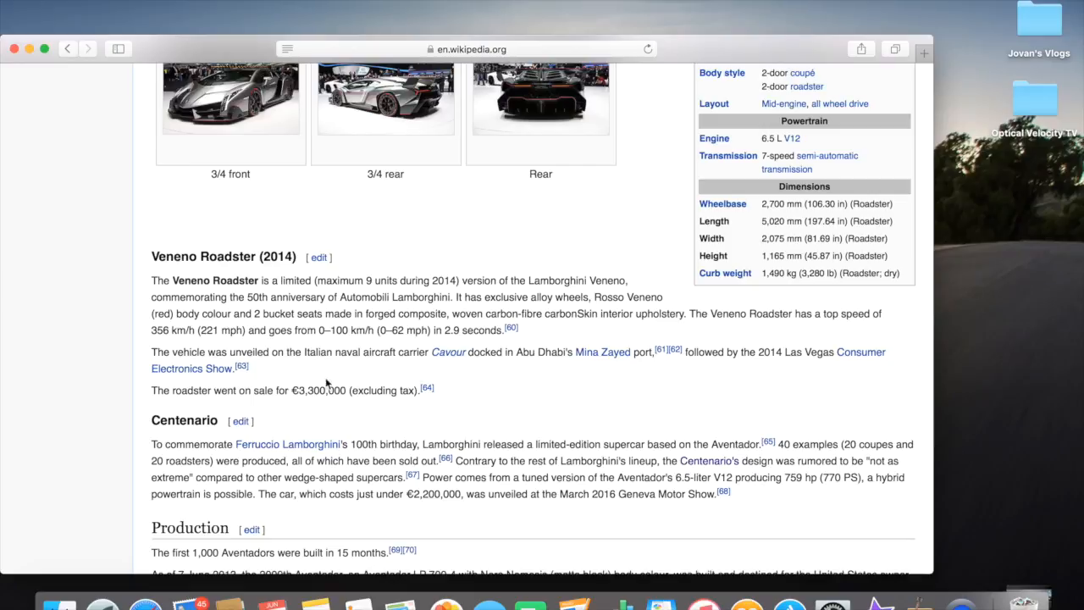
mouse_move(410, 366)
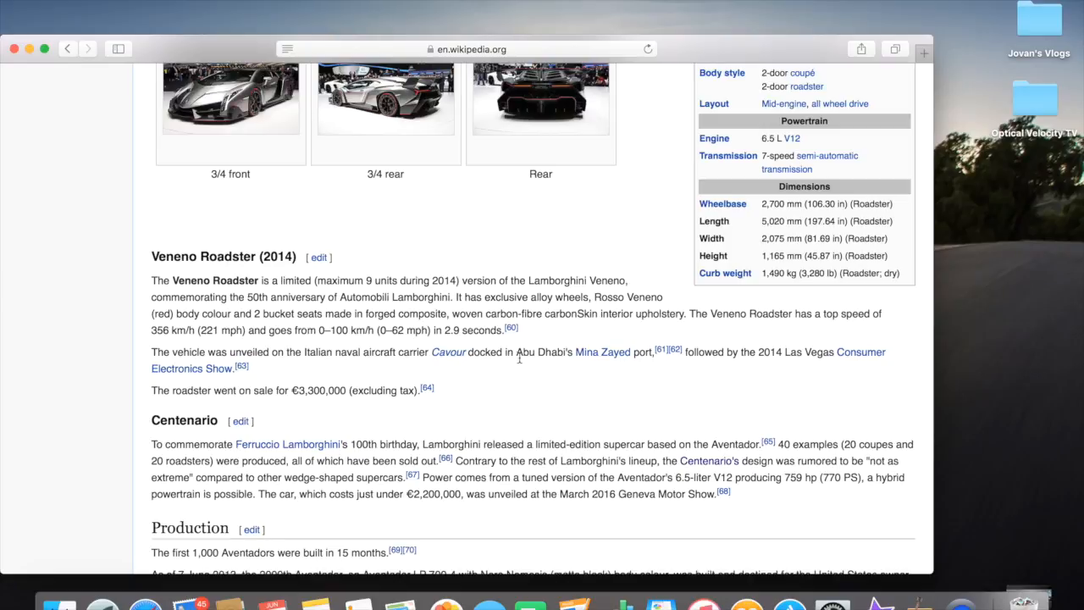
mouse_move(566, 373)
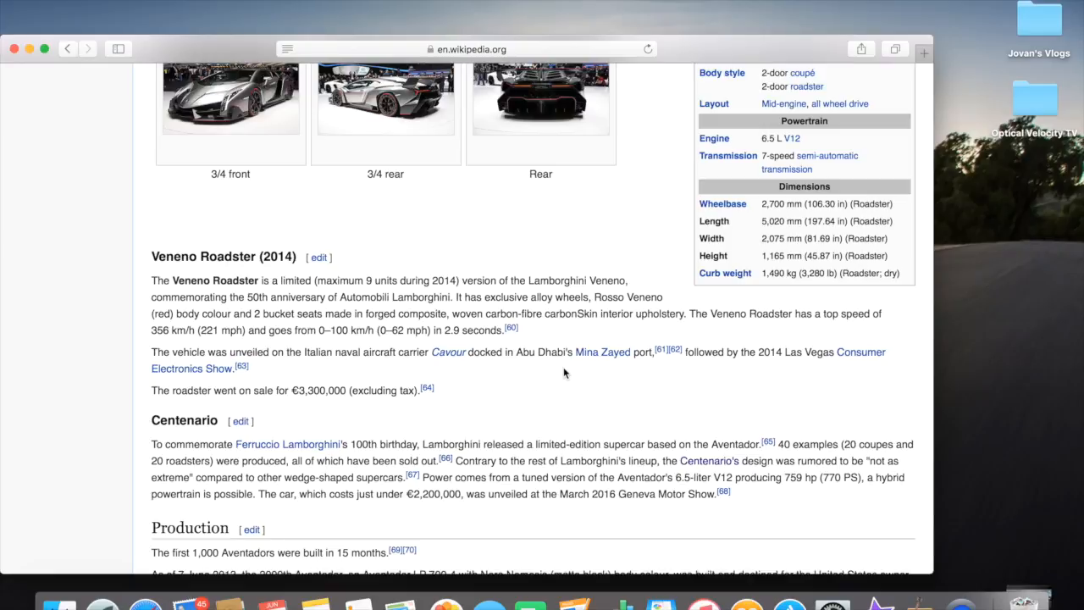
mouse_move(604, 351)
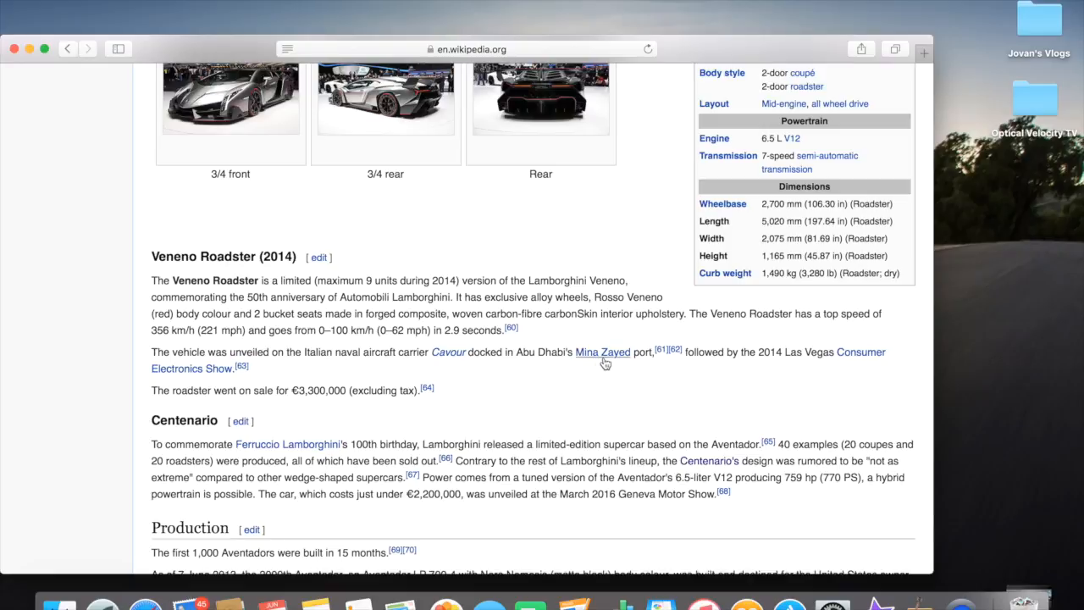
mouse_move(735, 366)
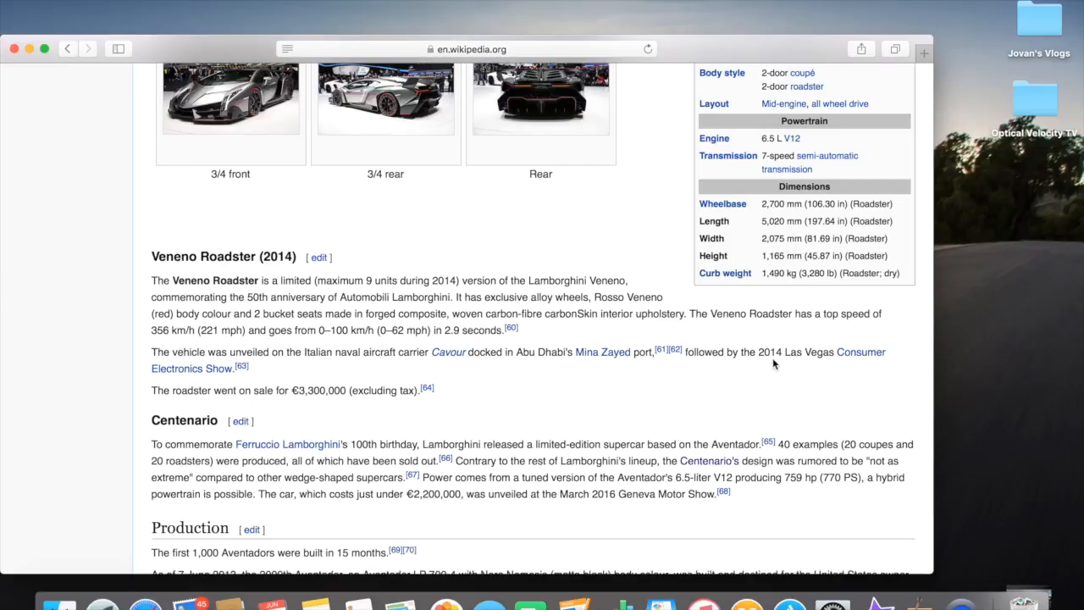
mouse_move(199, 354)
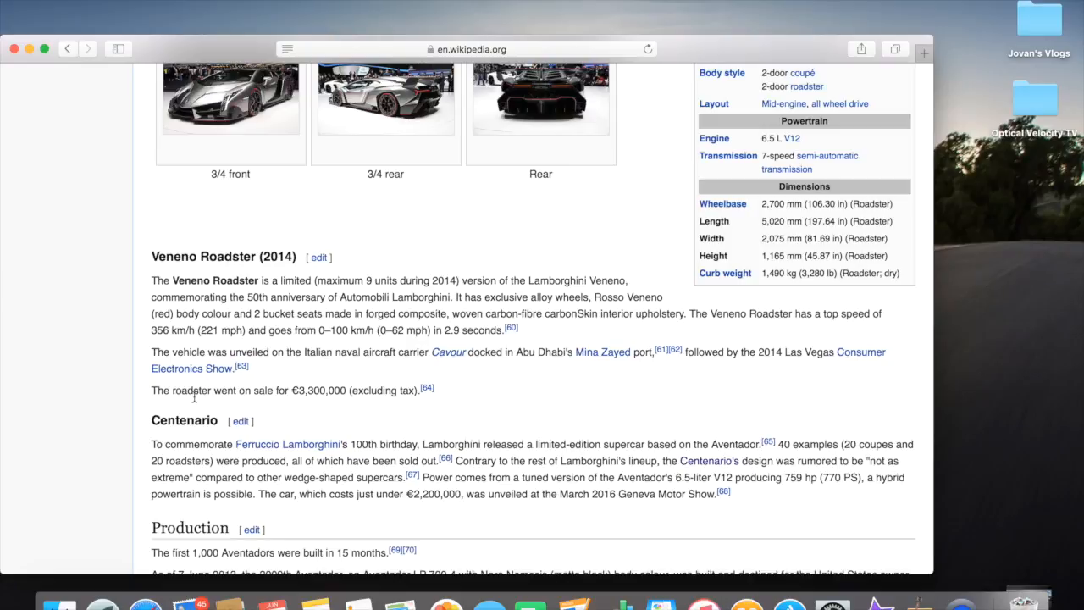
mouse_move(336, 413)
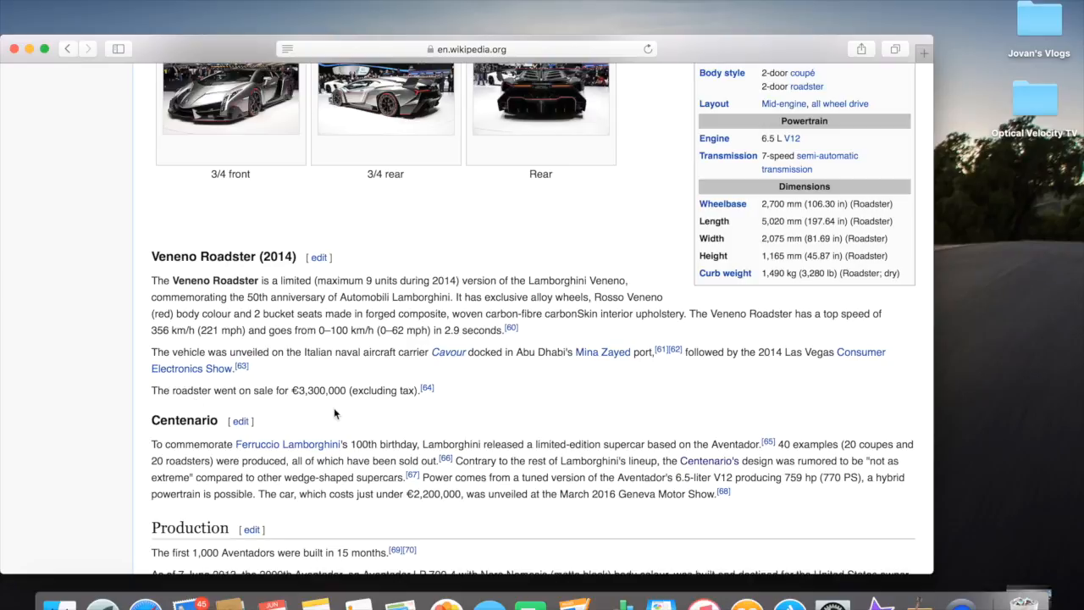
mouse_move(271, 444)
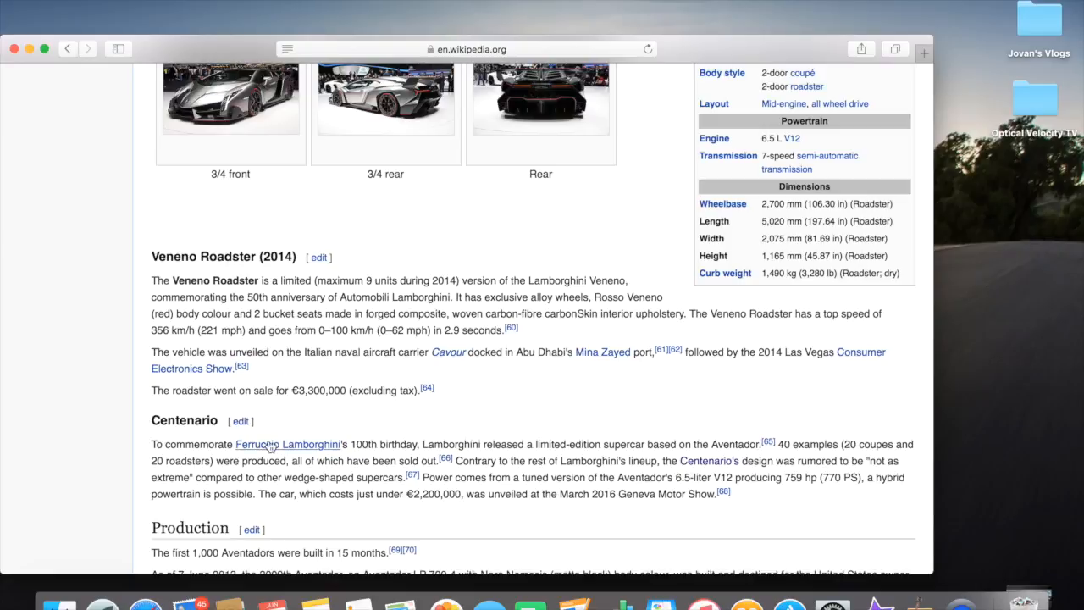
scroll("down", 3)
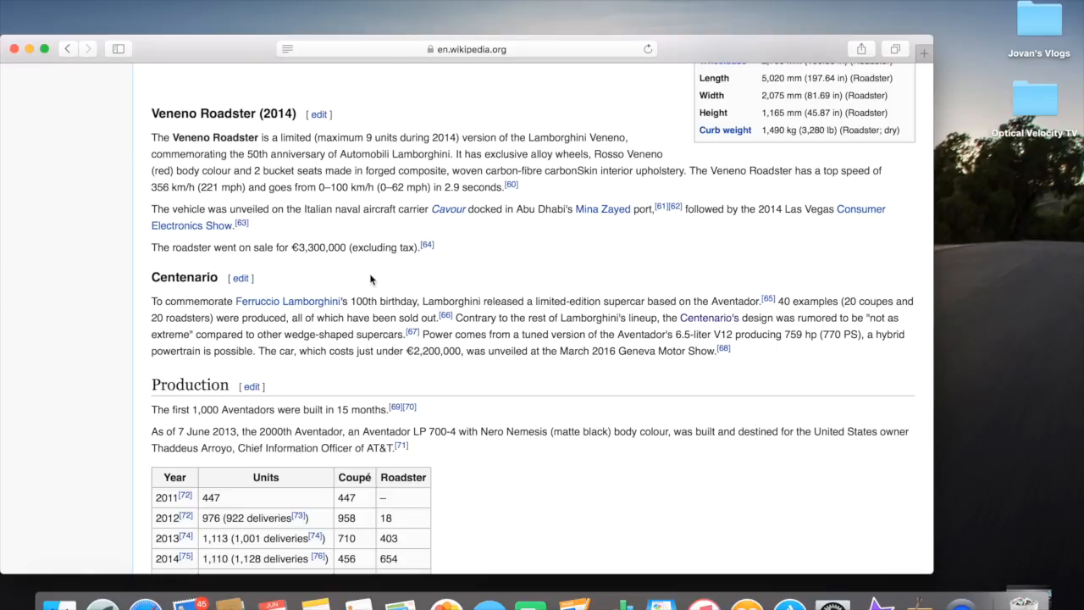
mouse_move(425, 376)
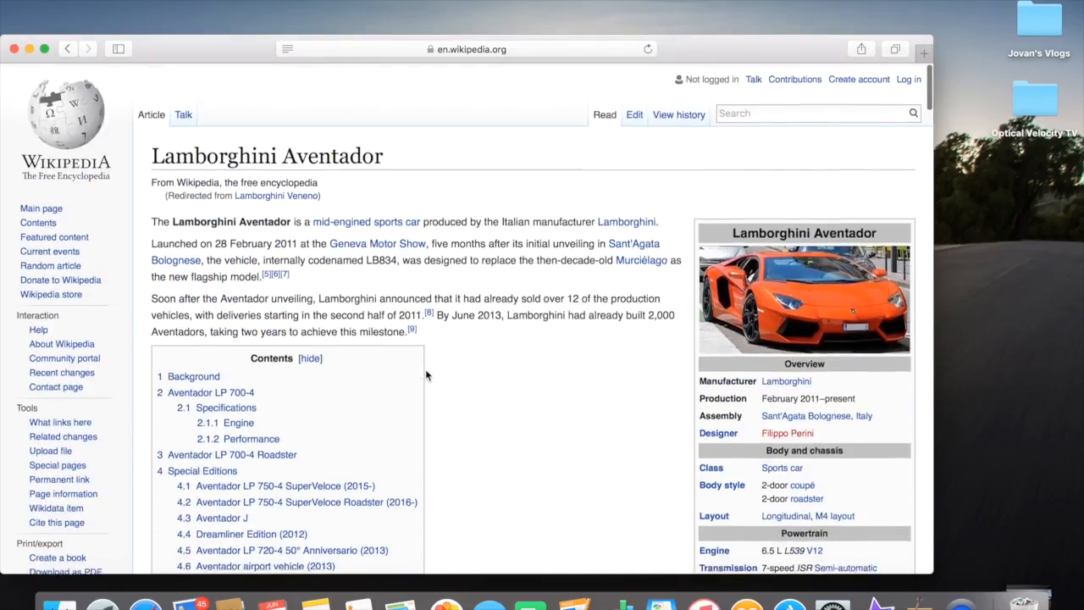
scroll("down", 3)
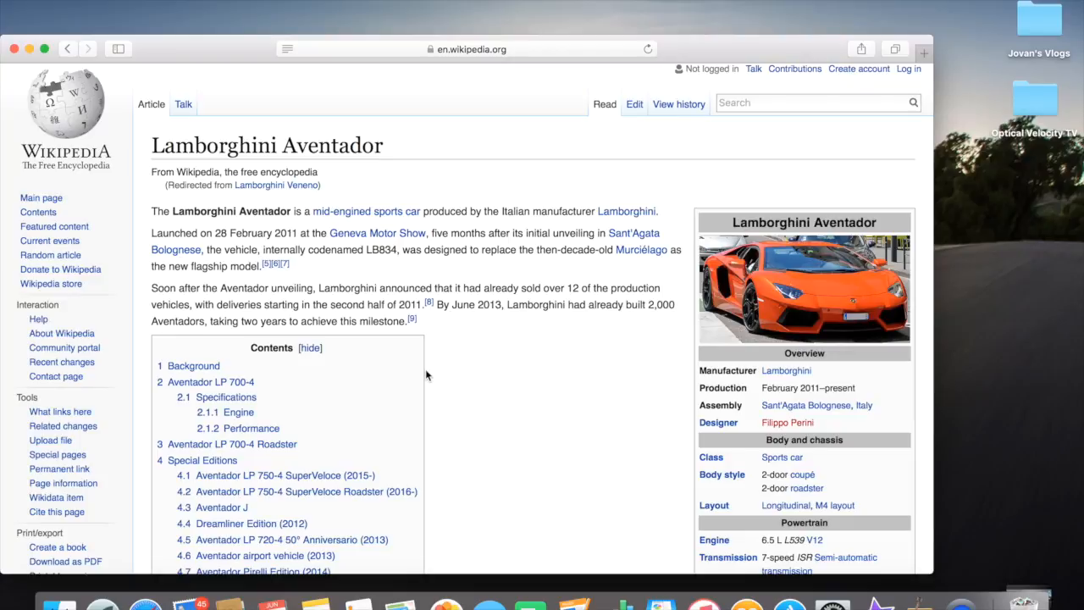
scroll("down", 3)
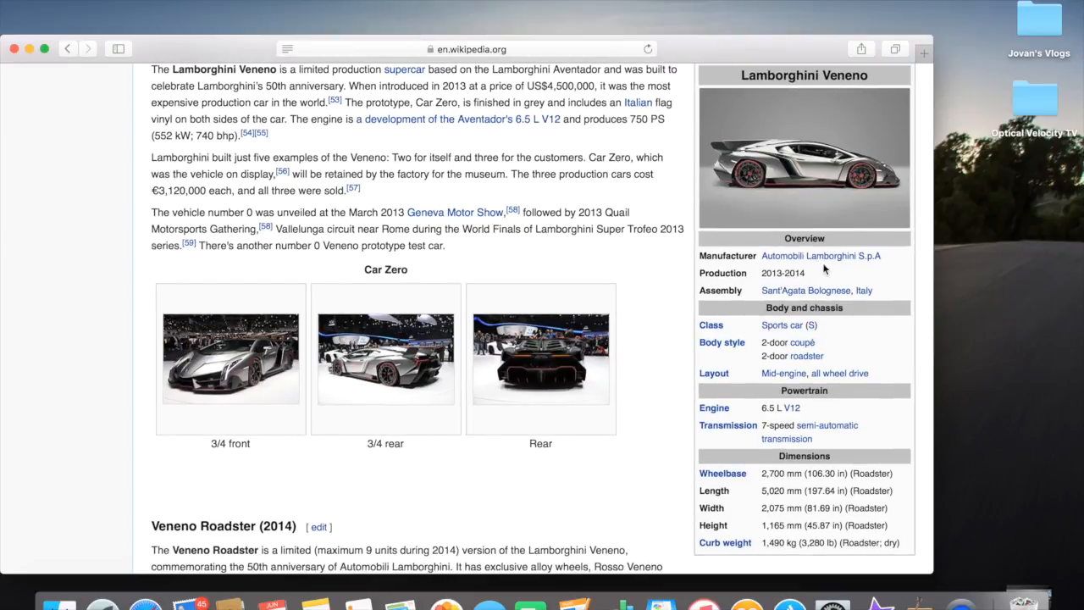
mouse_move(797, 285)
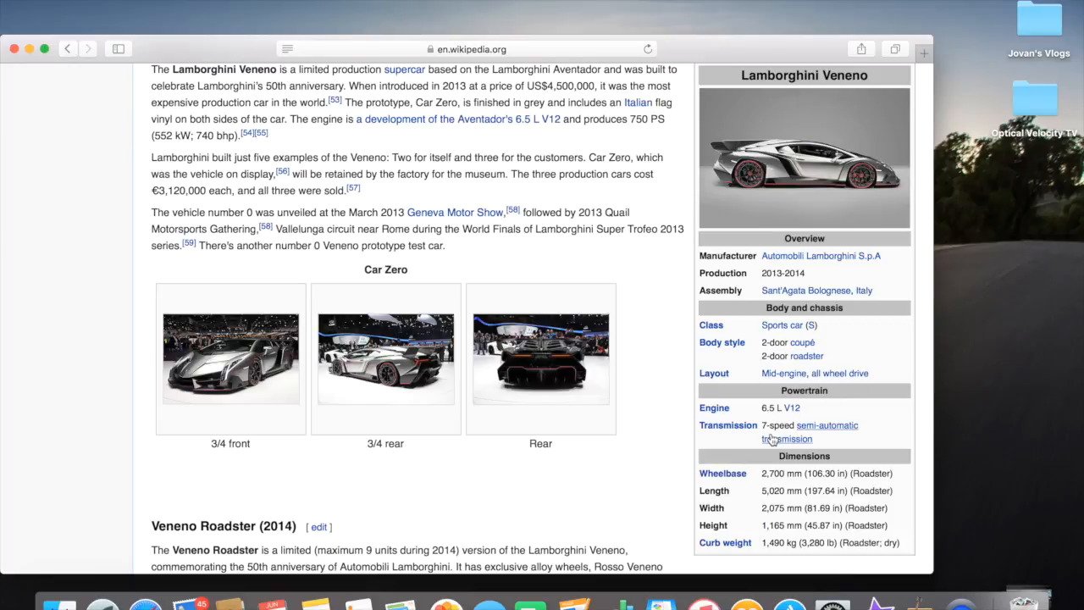
mouse_move(787, 439)
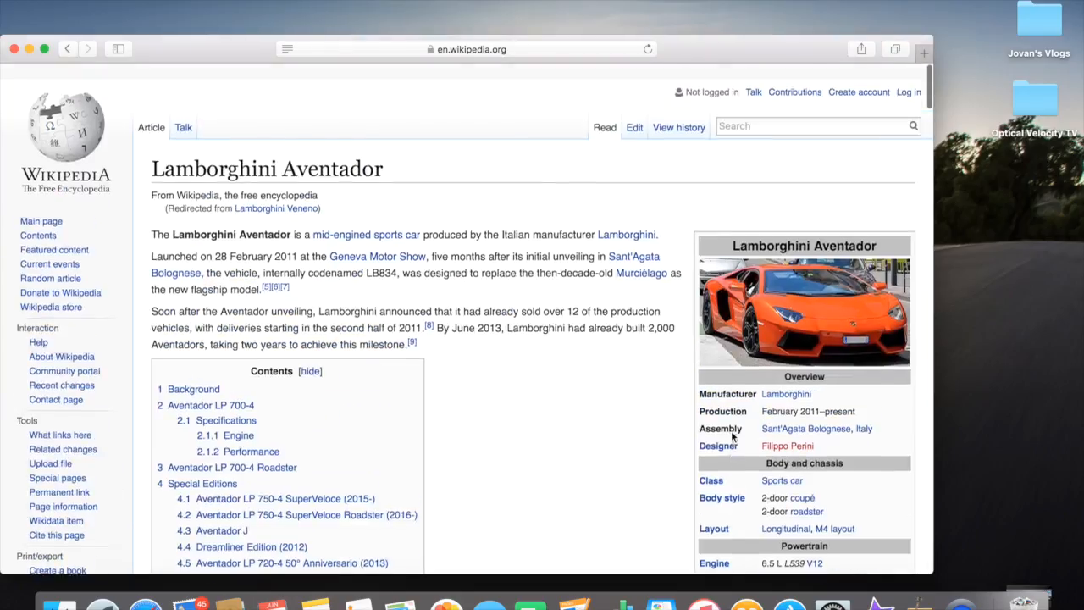
scroll("down", 3)
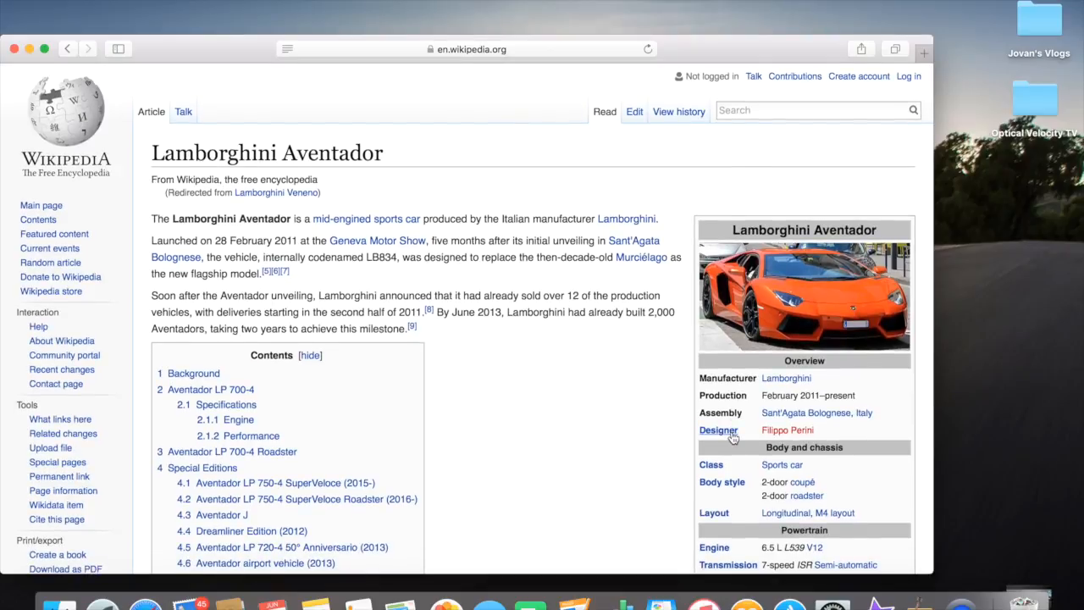
mouse_move(377, 240)
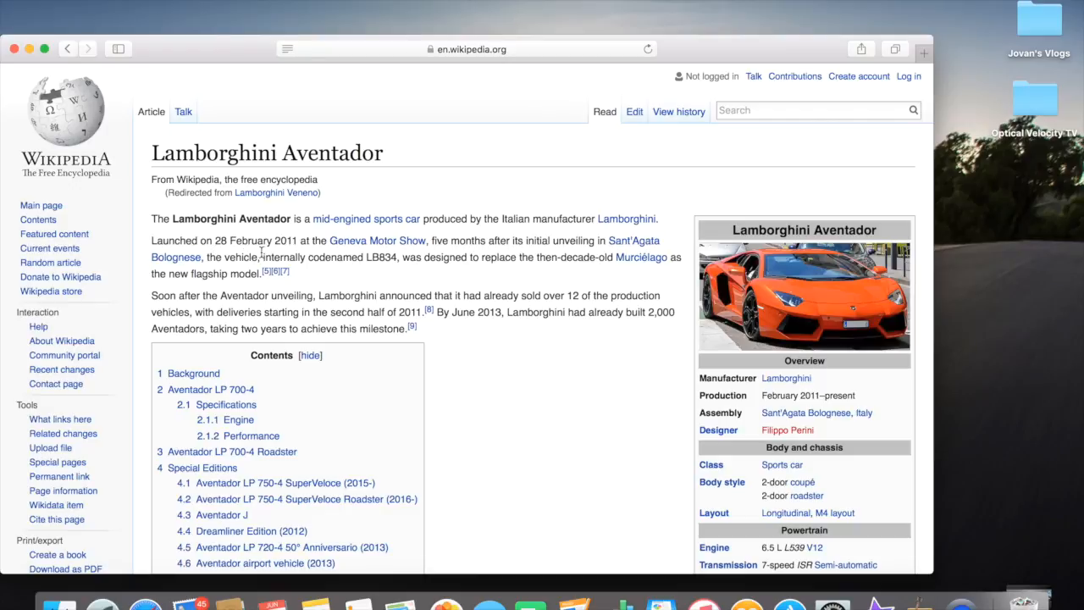
mouse_move(458, 256)
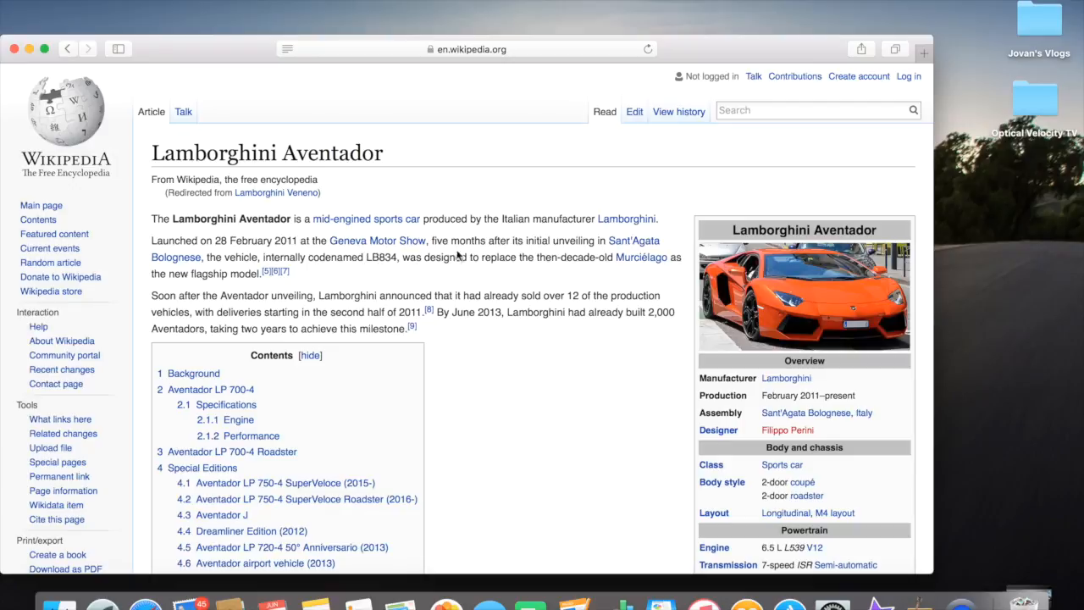
mouse_move(546, 254)
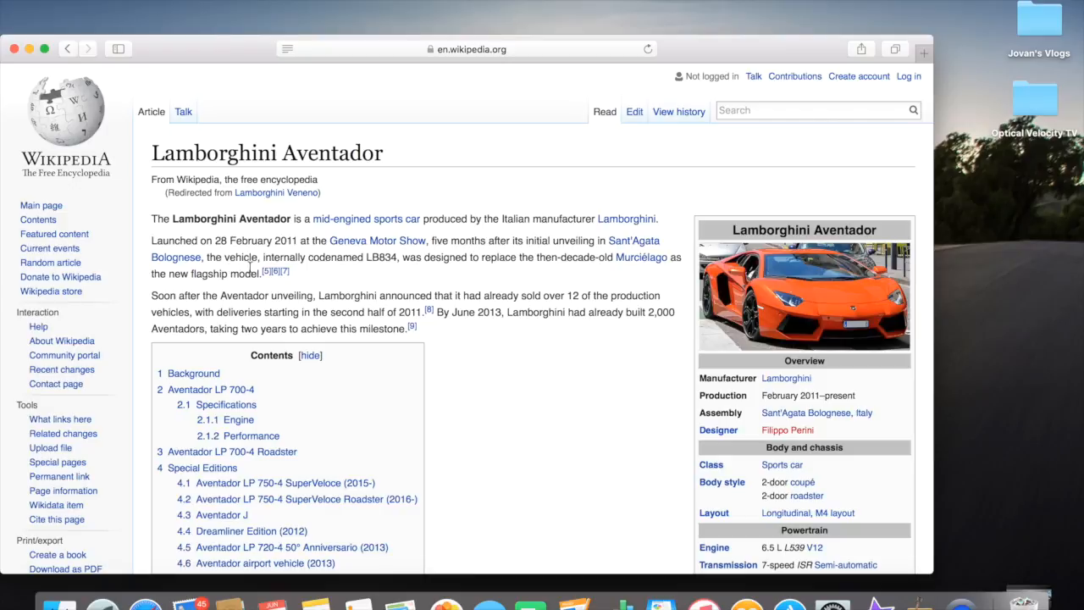
mouse_move(325, 269)
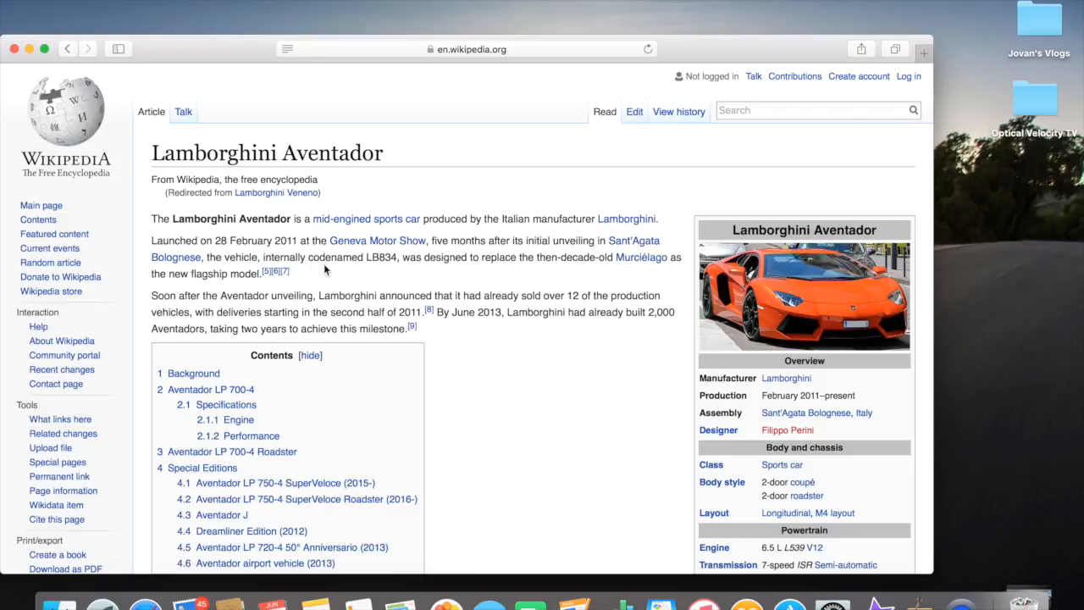
mouse_move(385, 270)
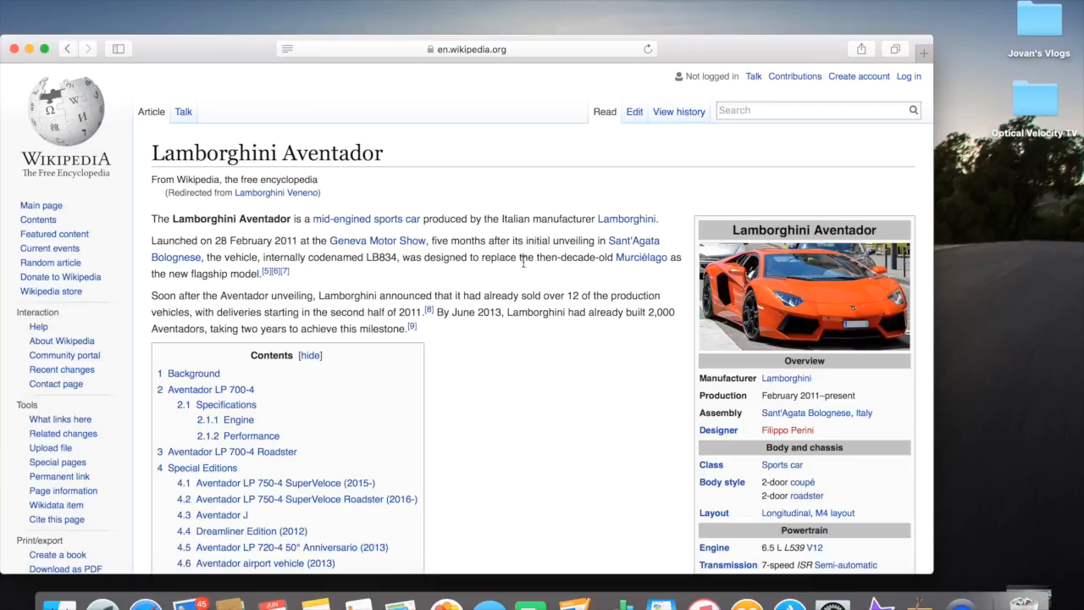
mouse_move(623, 269)
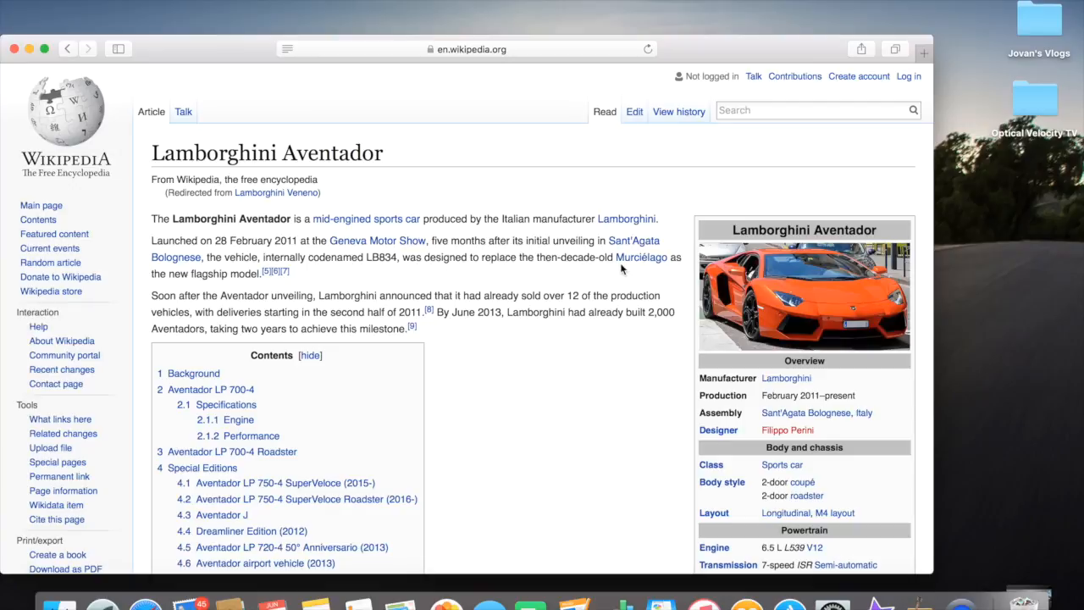
mouse_move(153, 279)
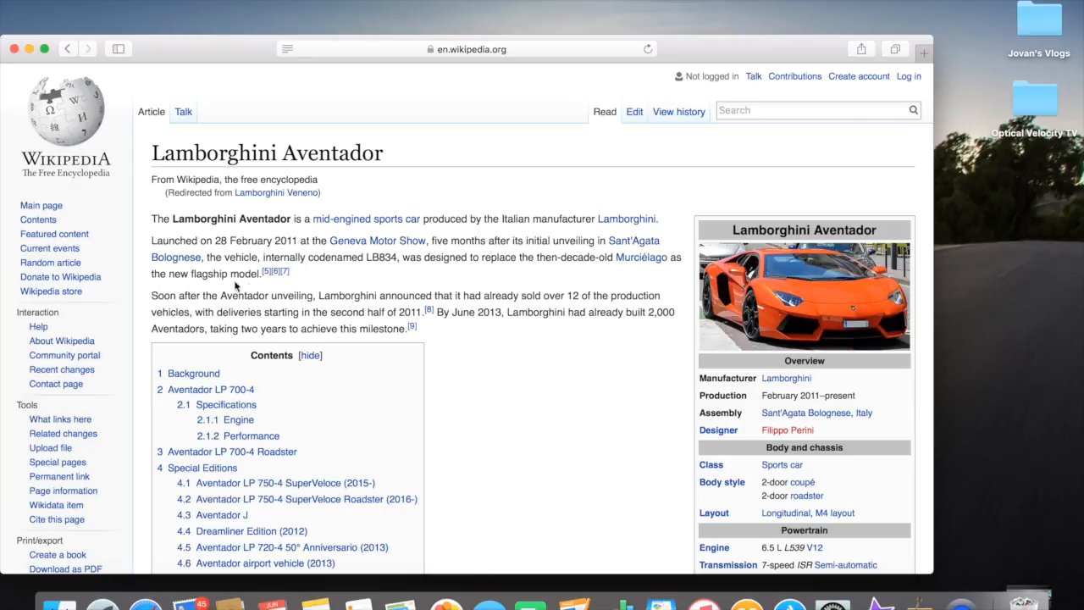
mouse_move(217, 309)
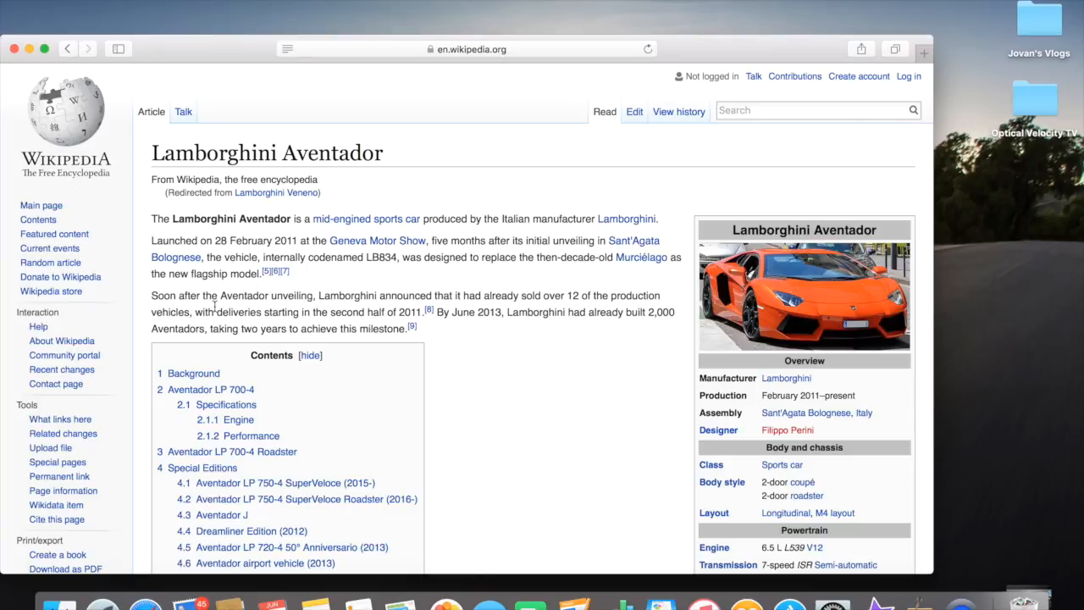
mouse_move(431, 302)
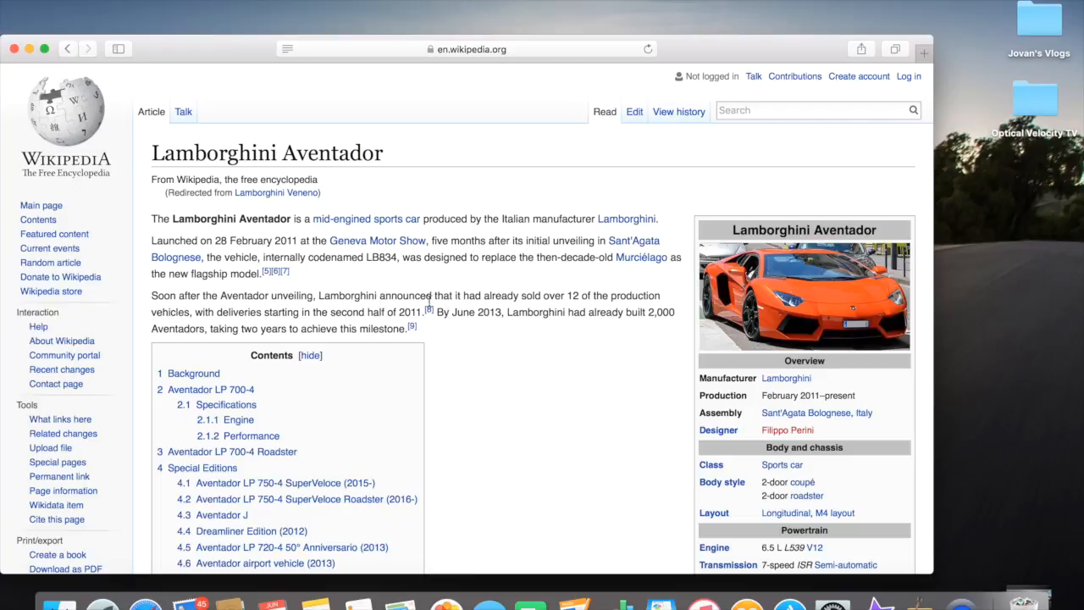
mouse_move(295, 329)
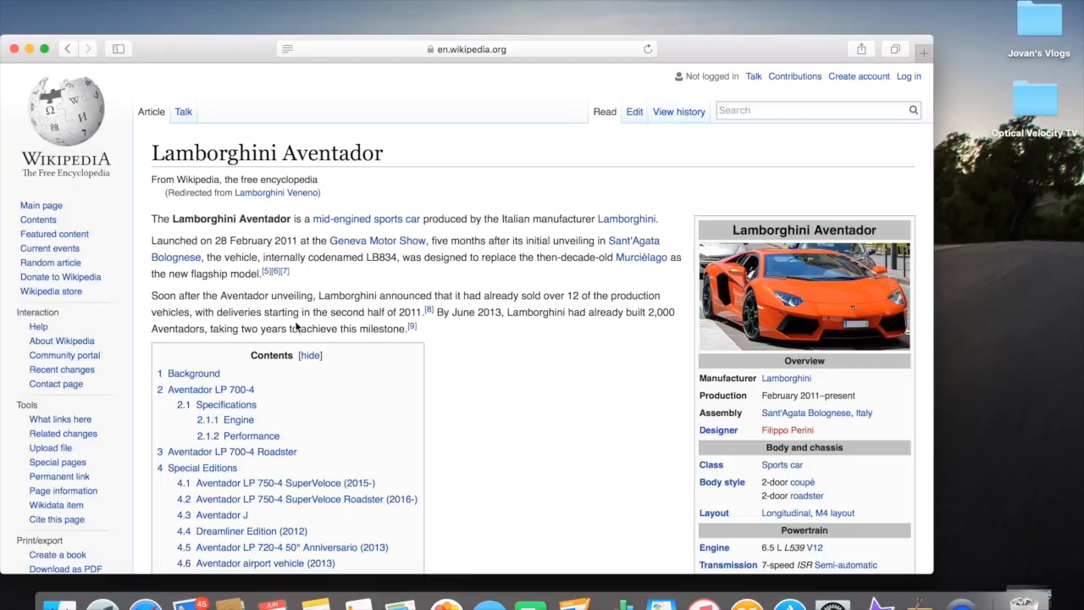
mouse_move(295, 329)
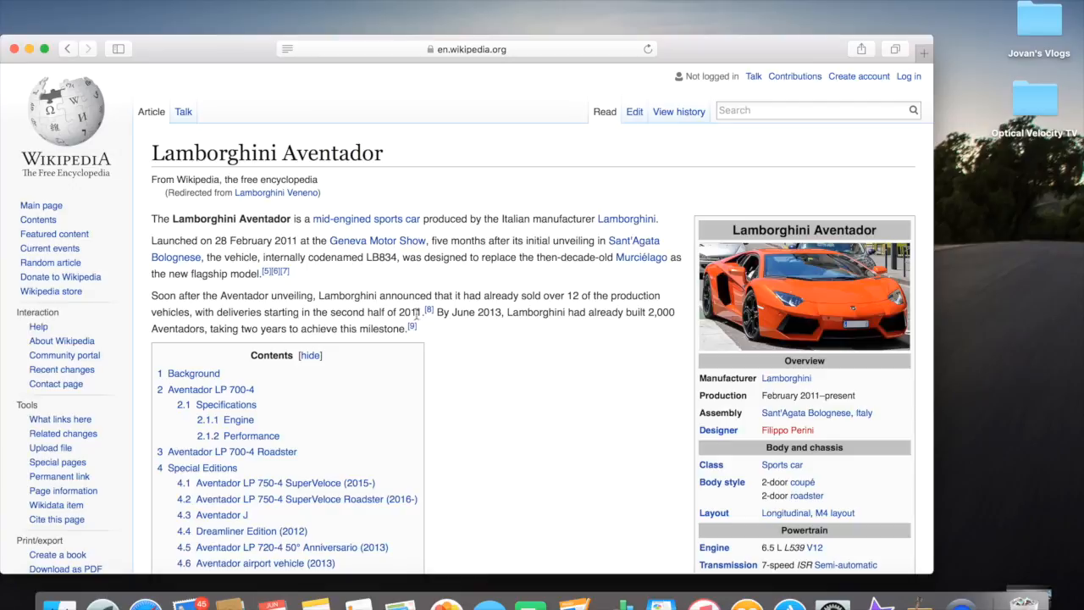
mouse_move(484, 332)
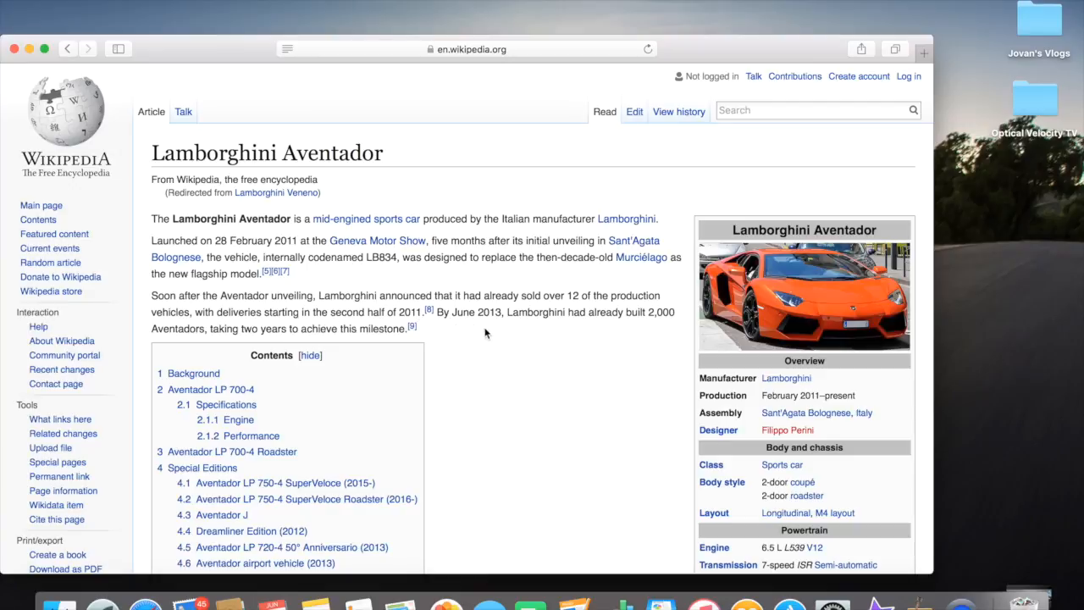
mouse_move(653, 322)
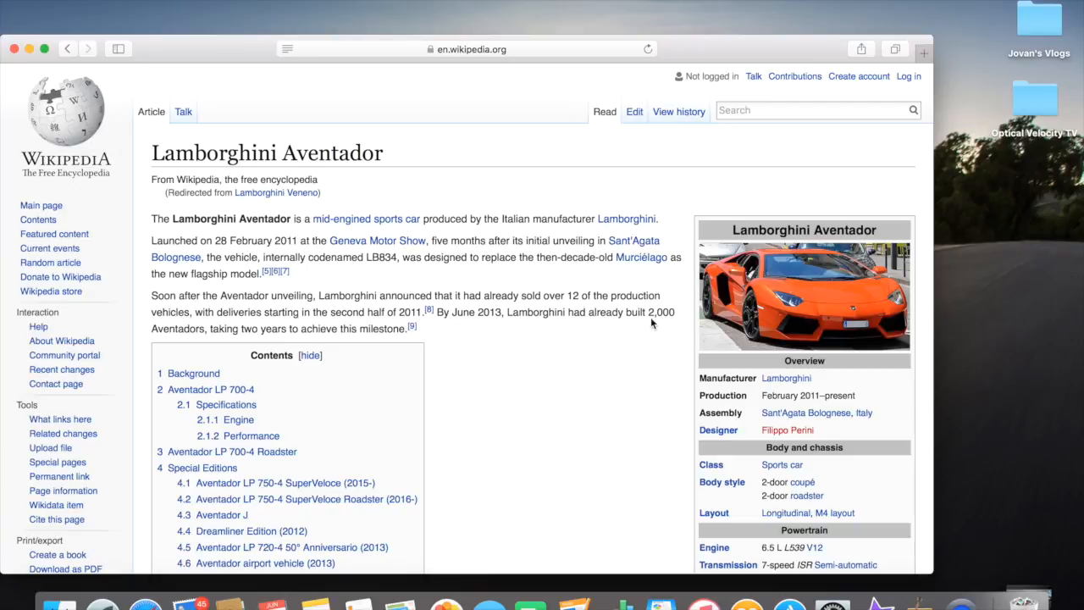
mouse_move(244, 340)
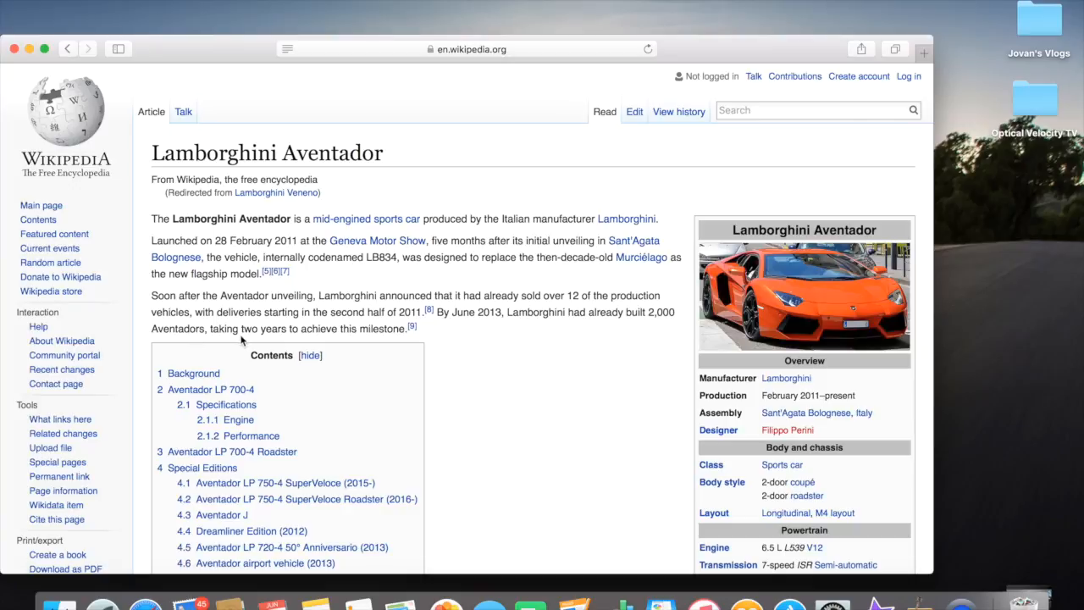
mouse_move(319, 346)
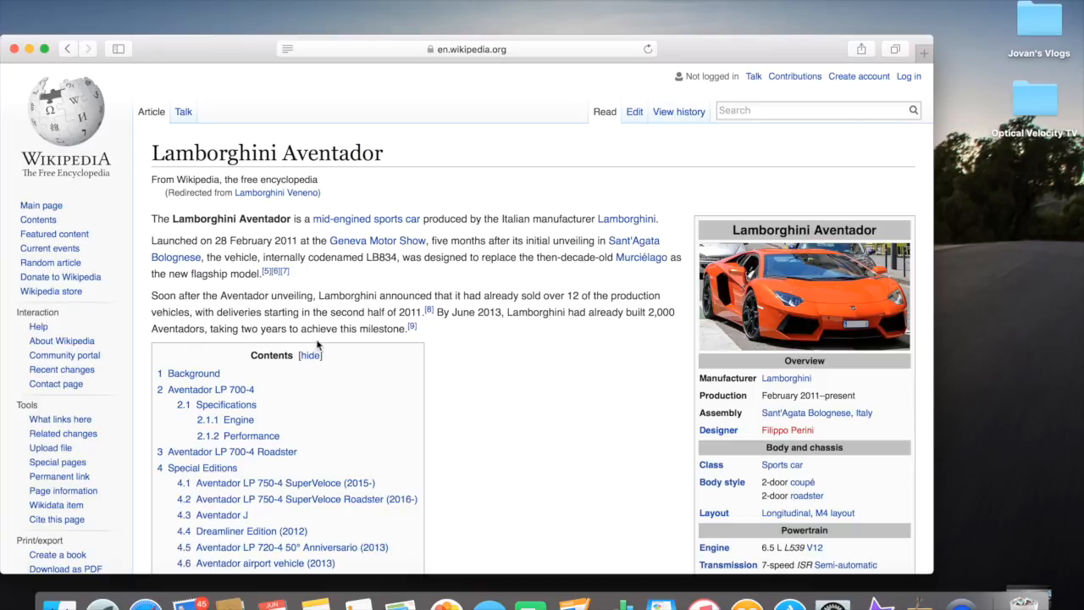
scroll("down", 3)
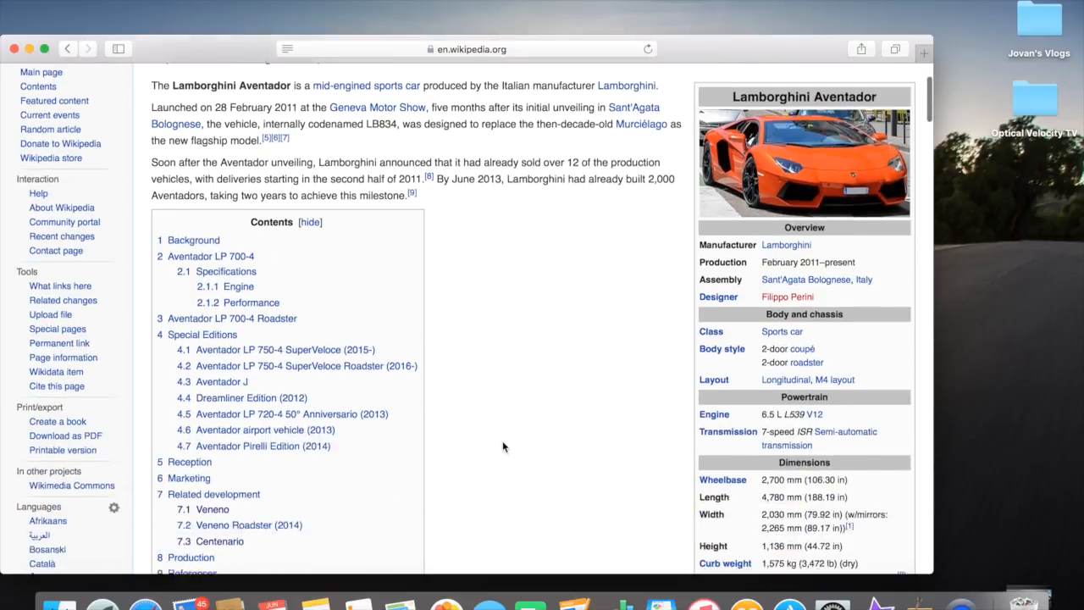
scroll("down", 3)
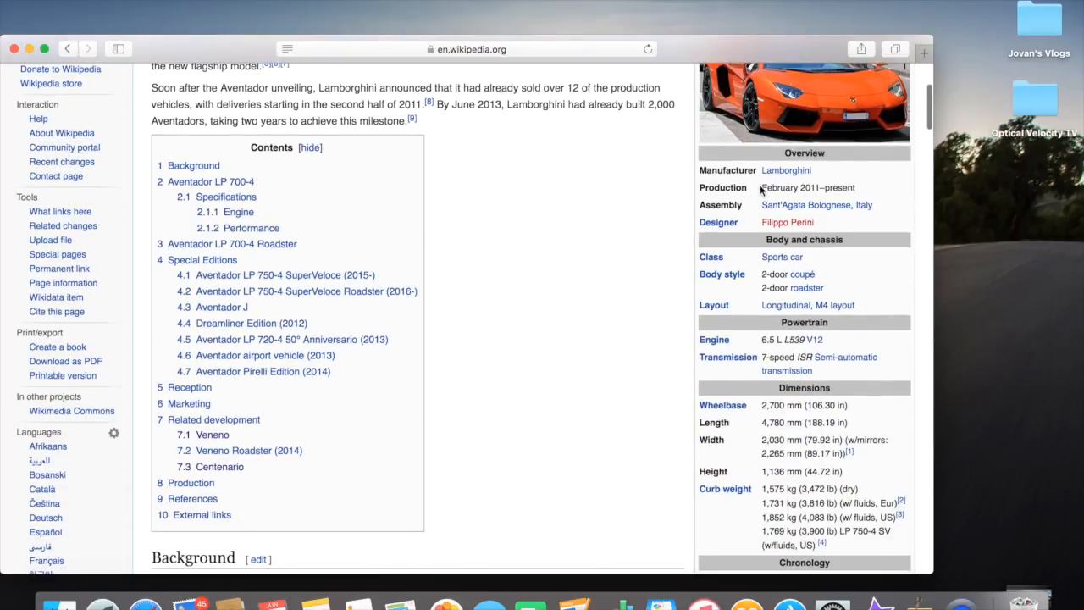
mouse_move(810, 200)
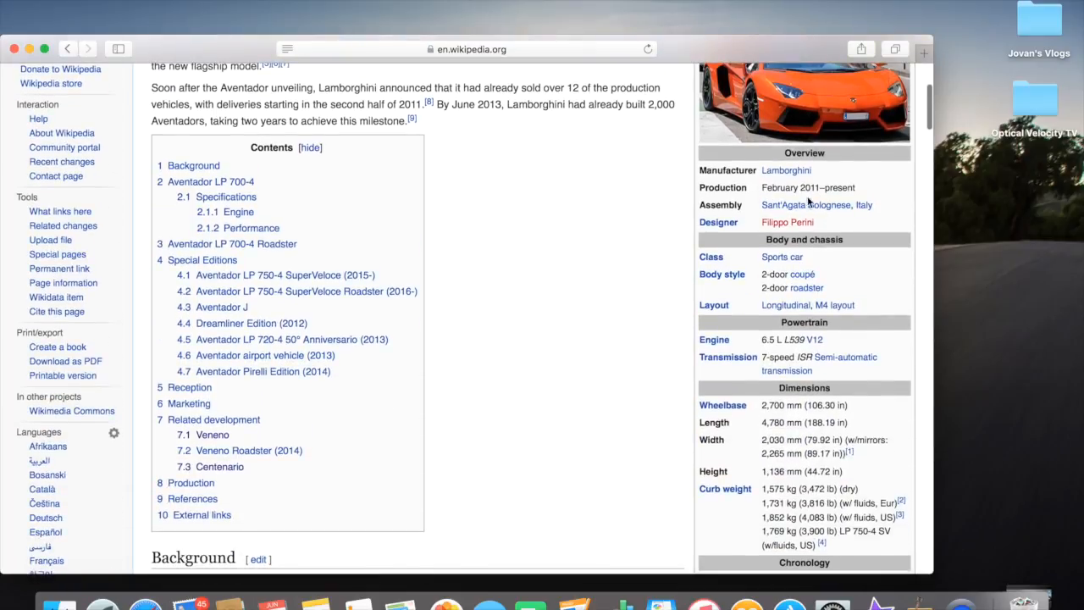
mouse_move(754, 213)
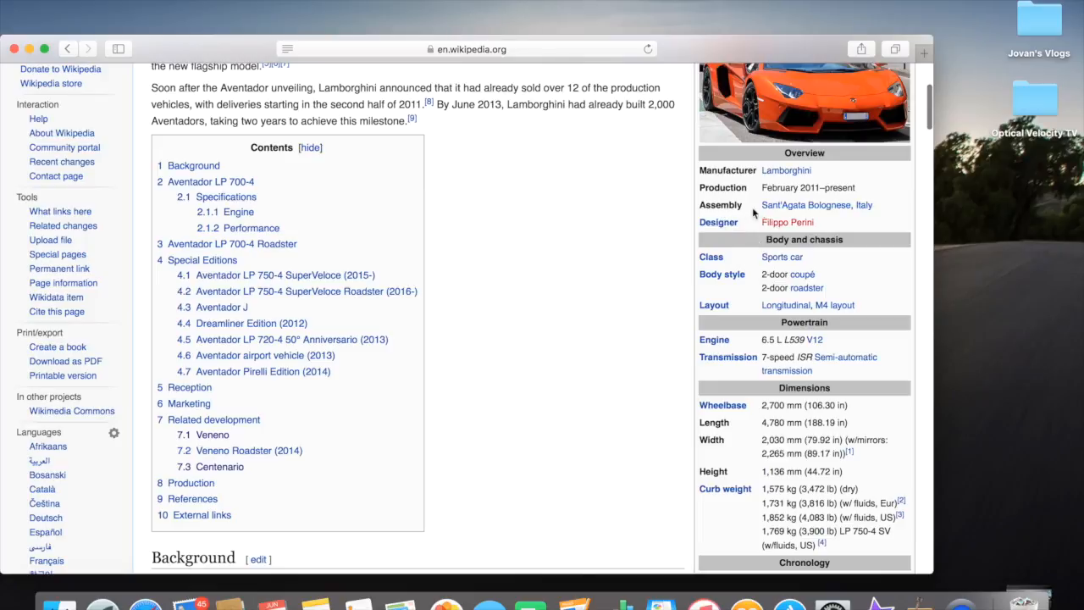
mouse_move(742, 245)
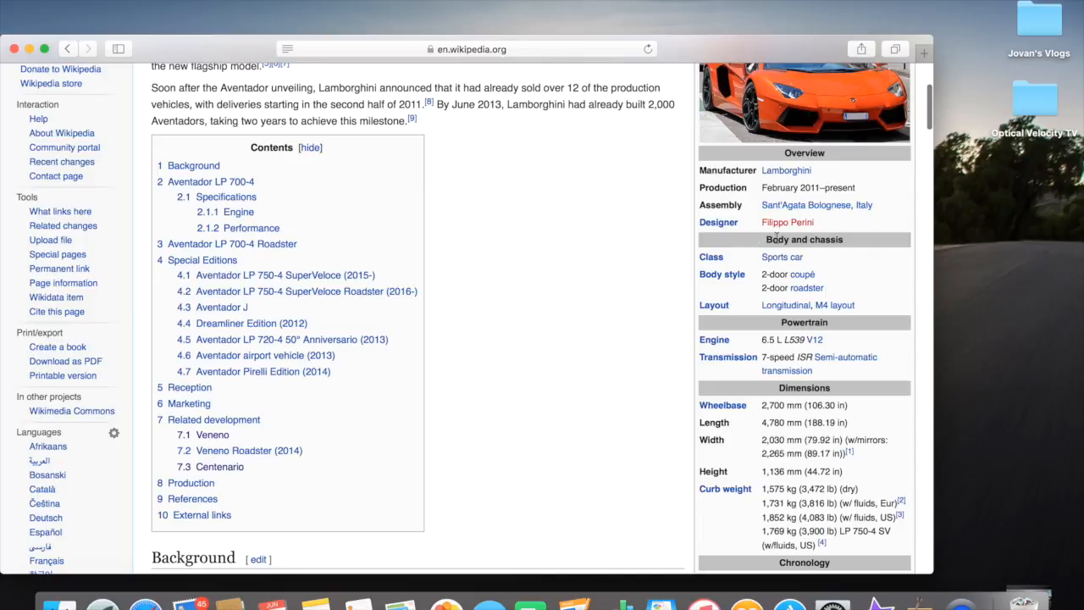
mouse_move(793, 233)
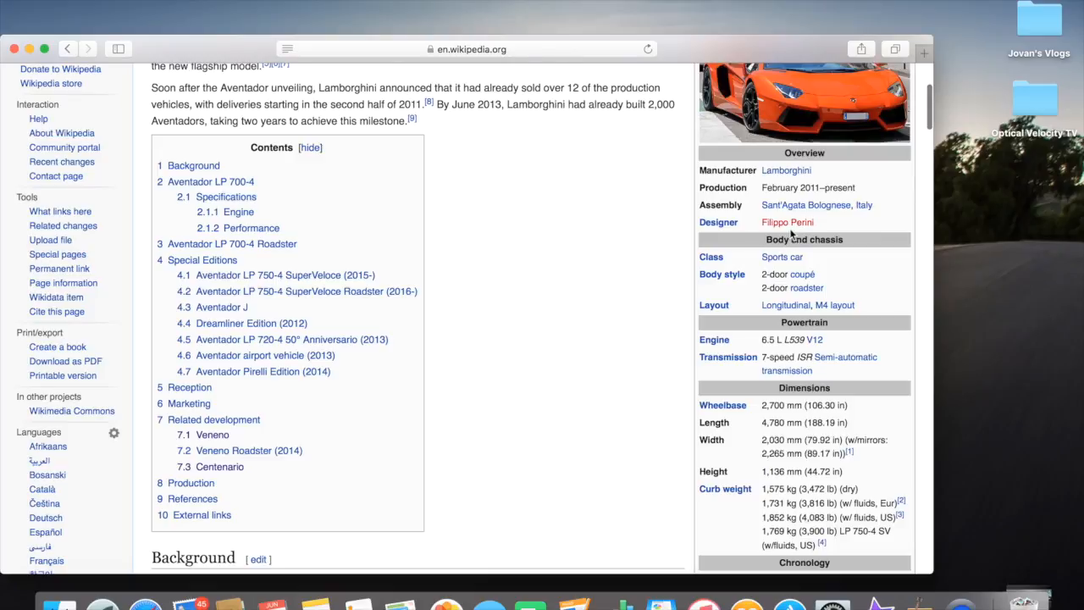
mouse_move(762, 310)
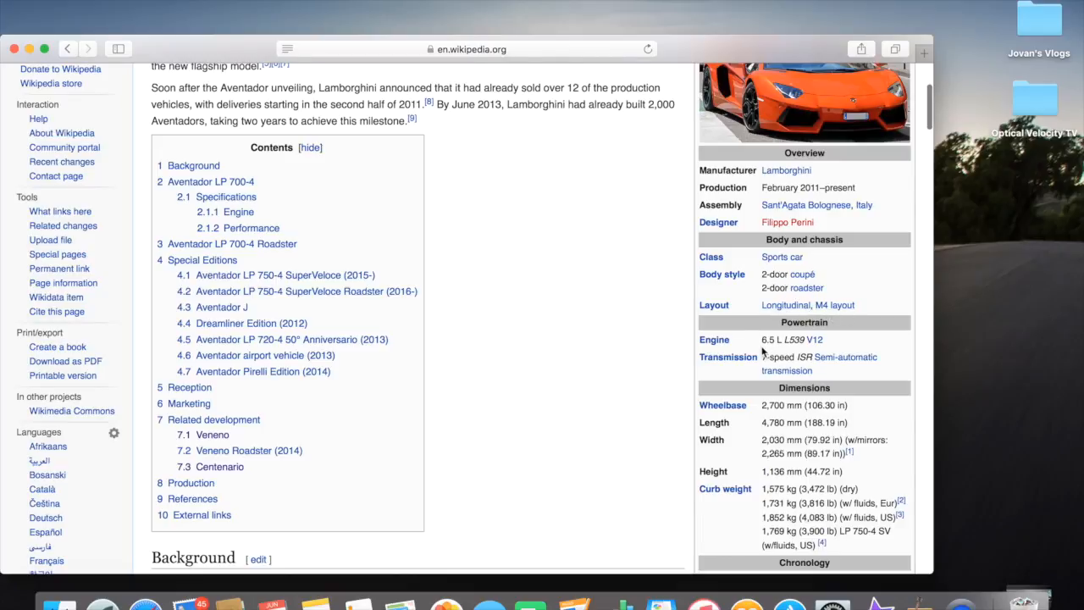
mouse_move(783, 354)
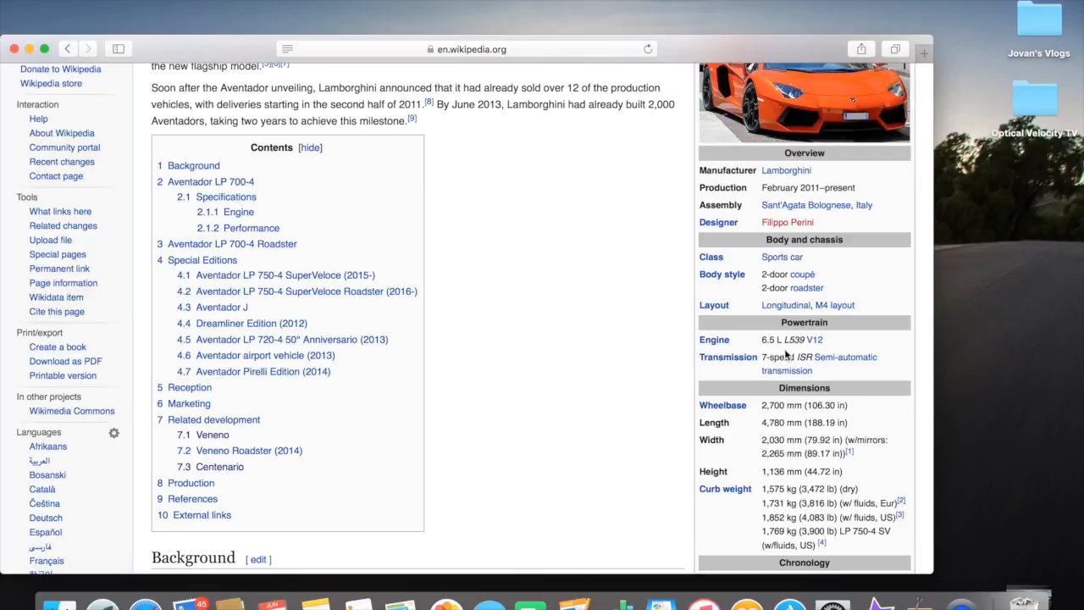
mouse_move(827, 349)
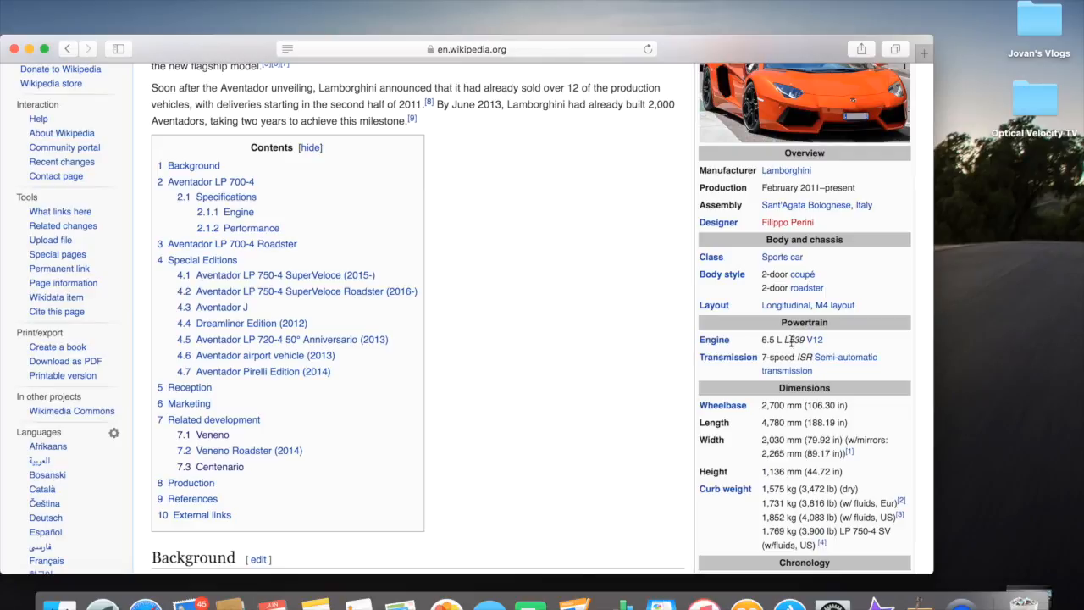
mouse_move(766, 330)
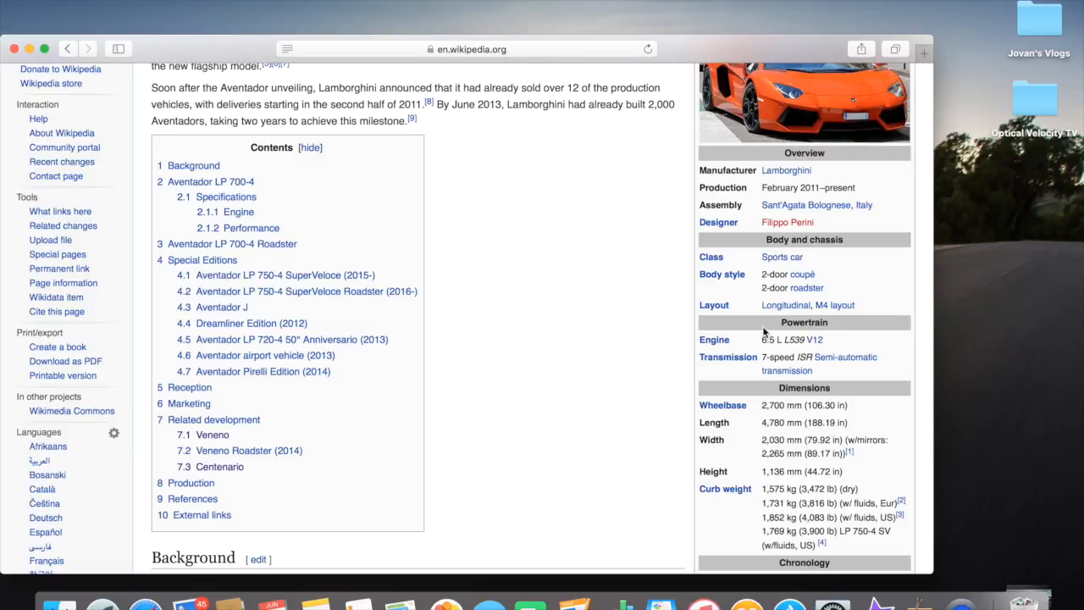
mouse_move(830, 369)
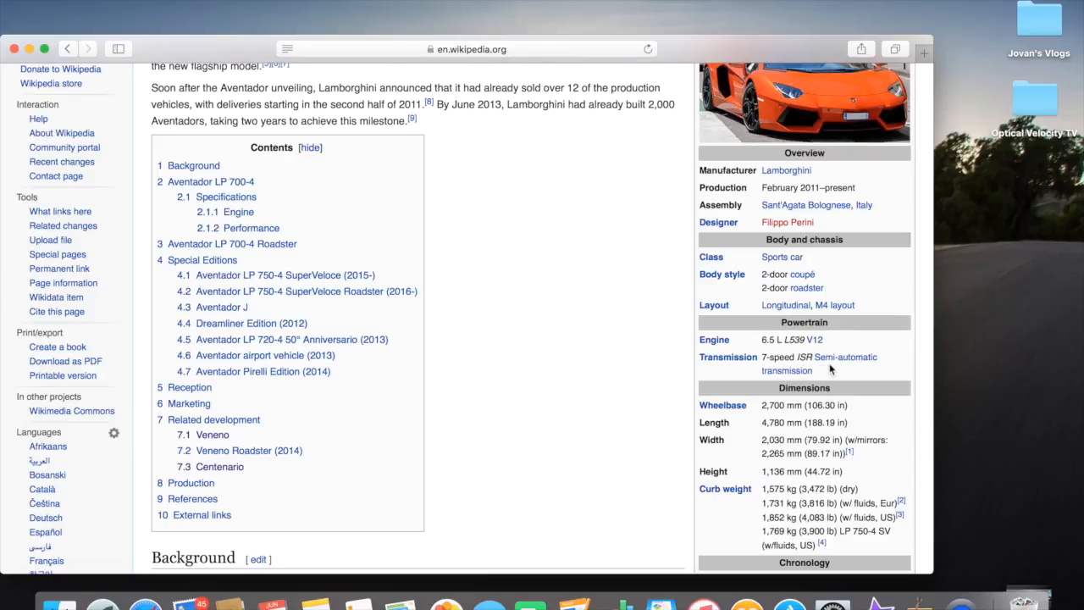
scroll("down", 3)
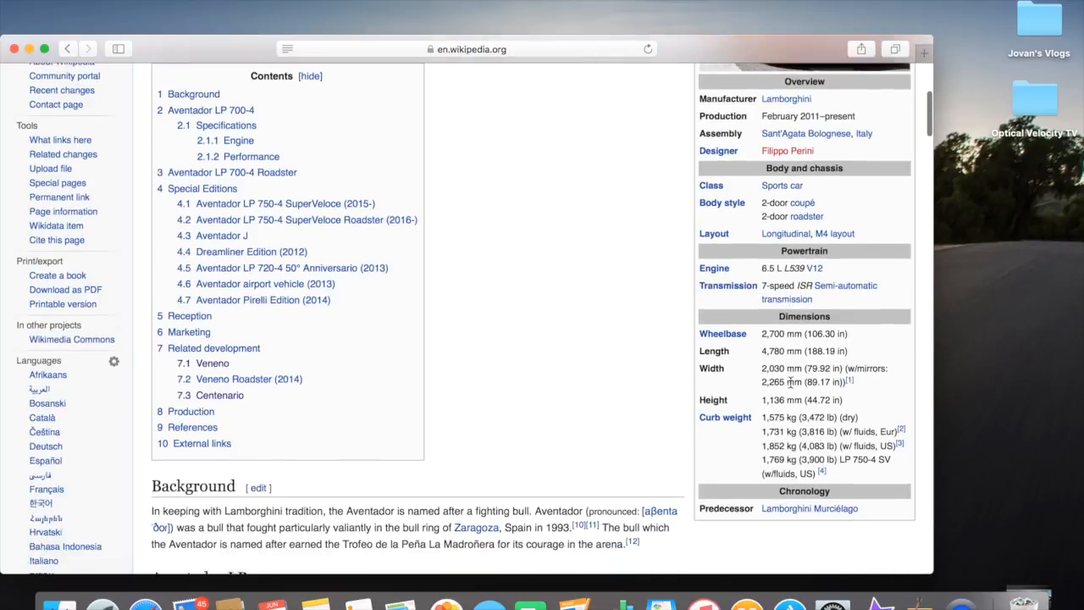
scroll("down", 3)
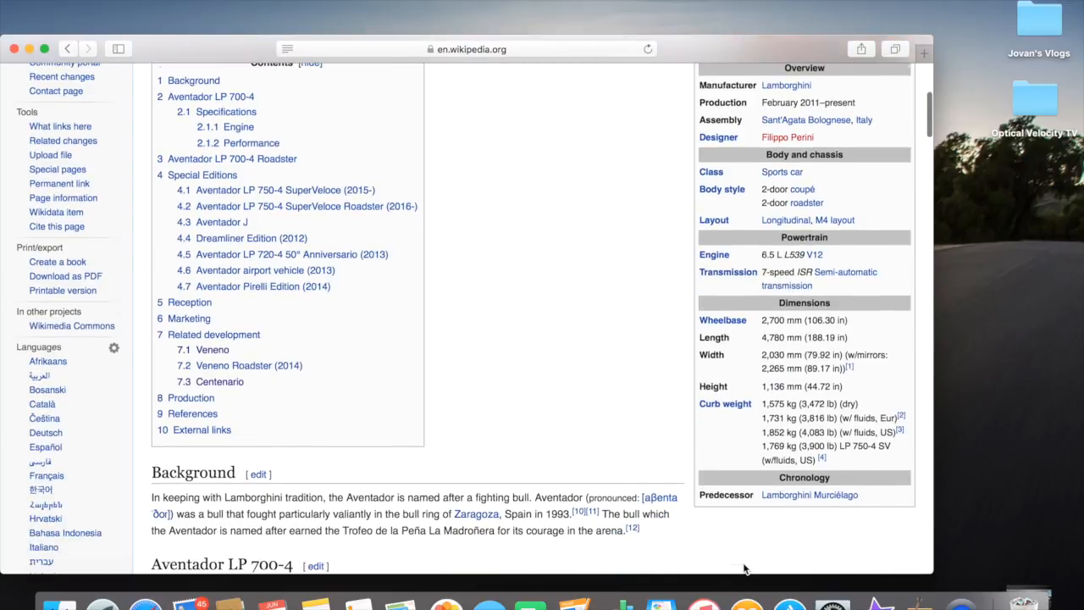
scroll("down", 3)
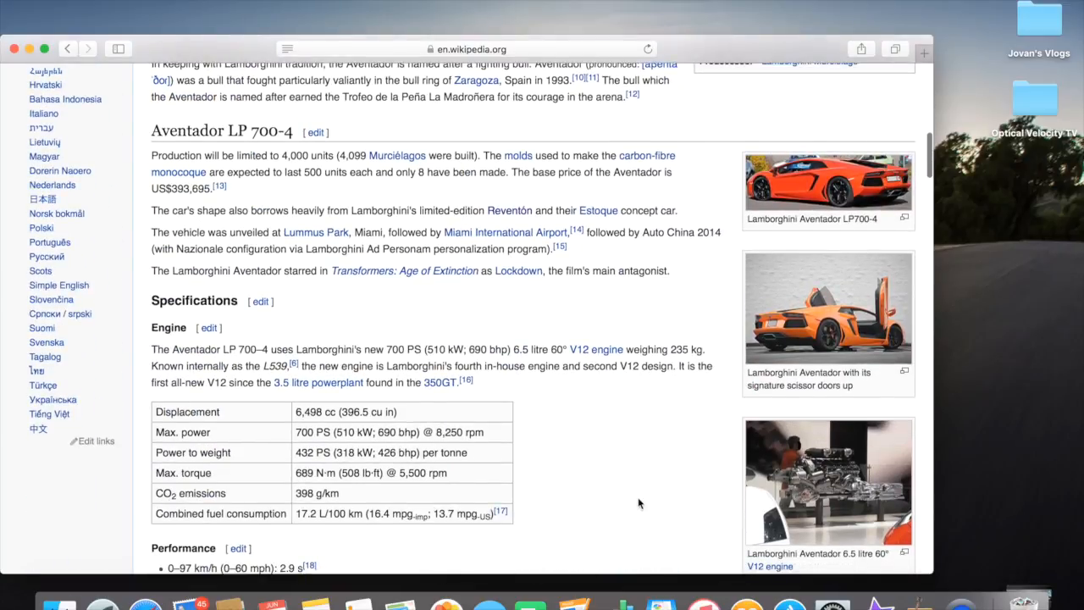
mouse_move(662, 317)
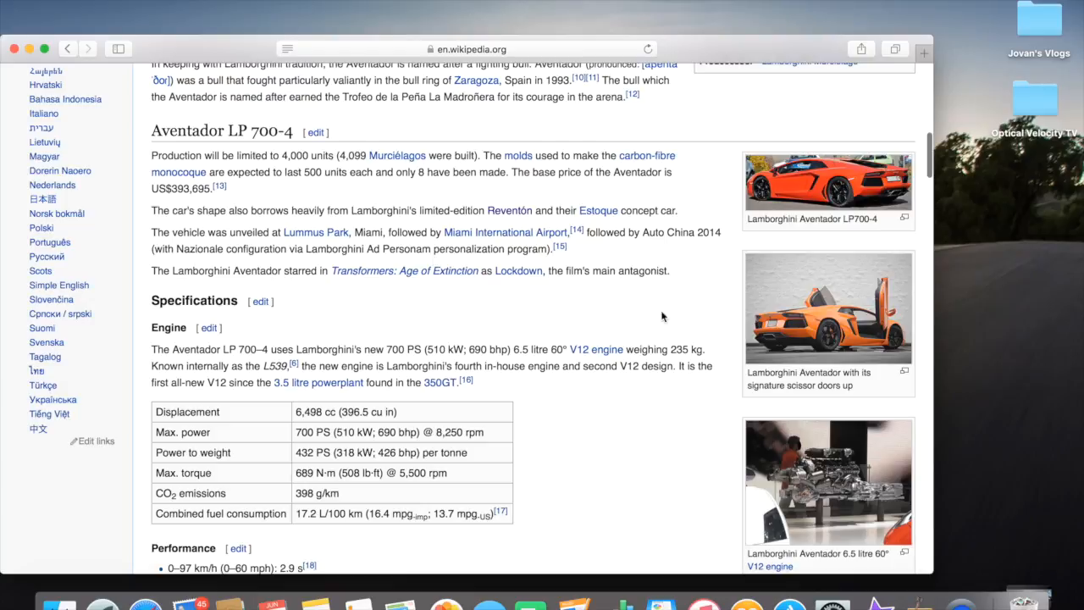
scroll("down", 3)
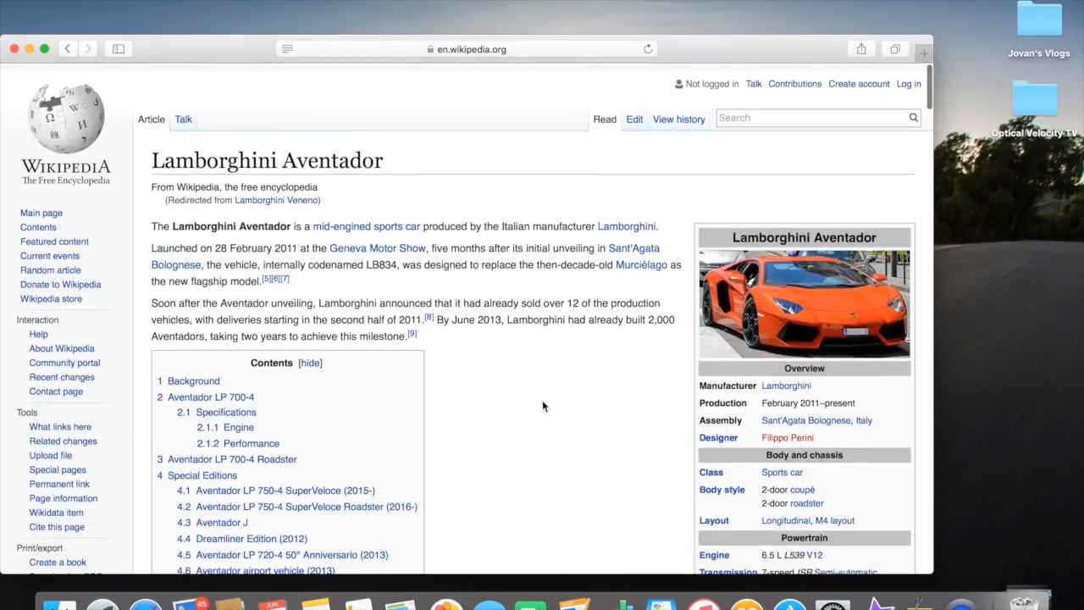
scroll("down", 3)
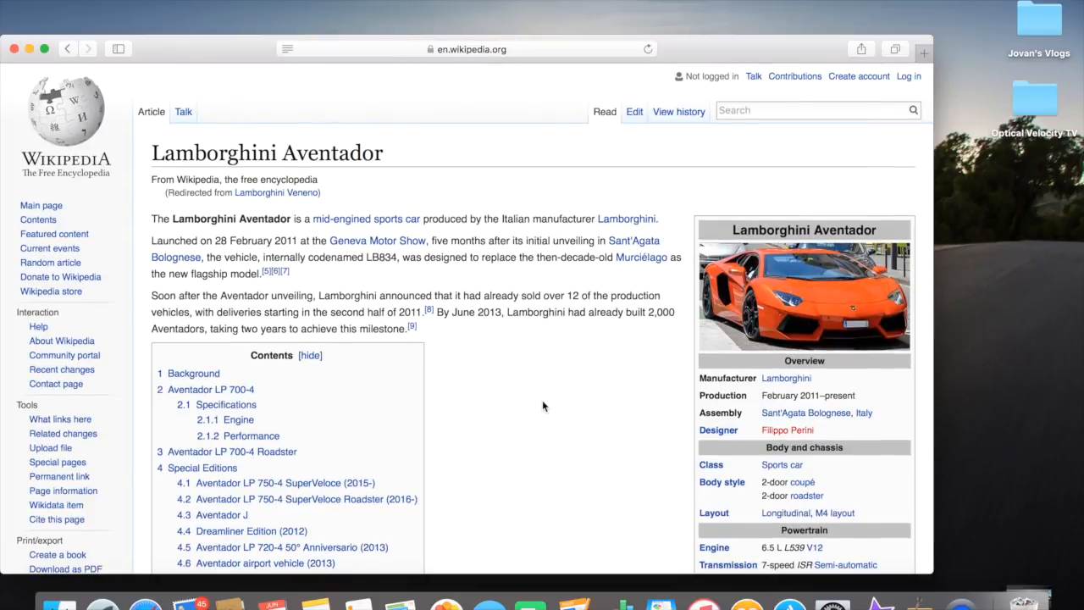